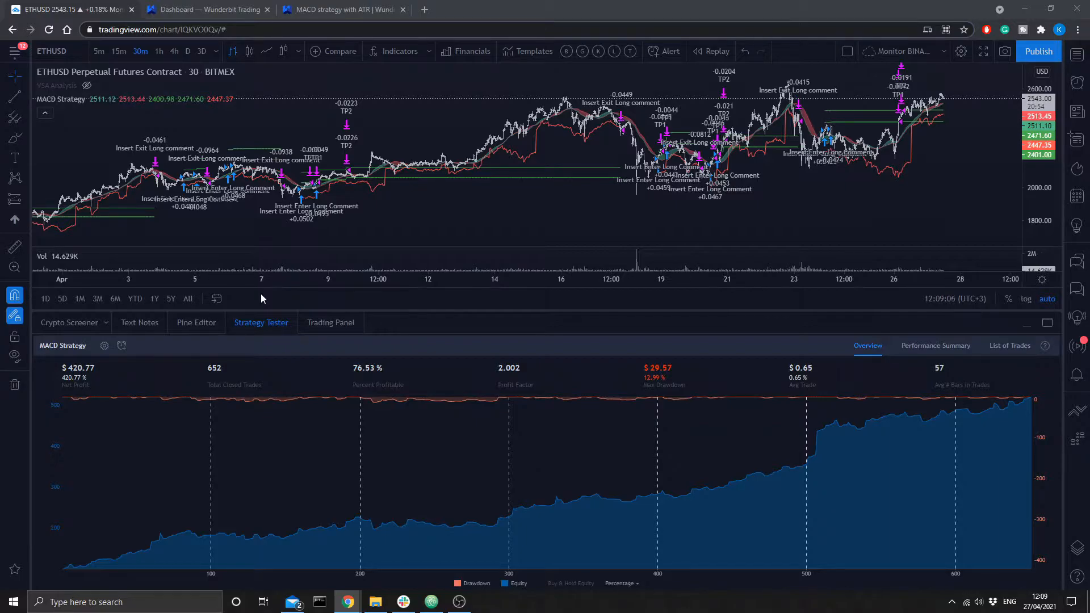
mouse_move(137, 81)
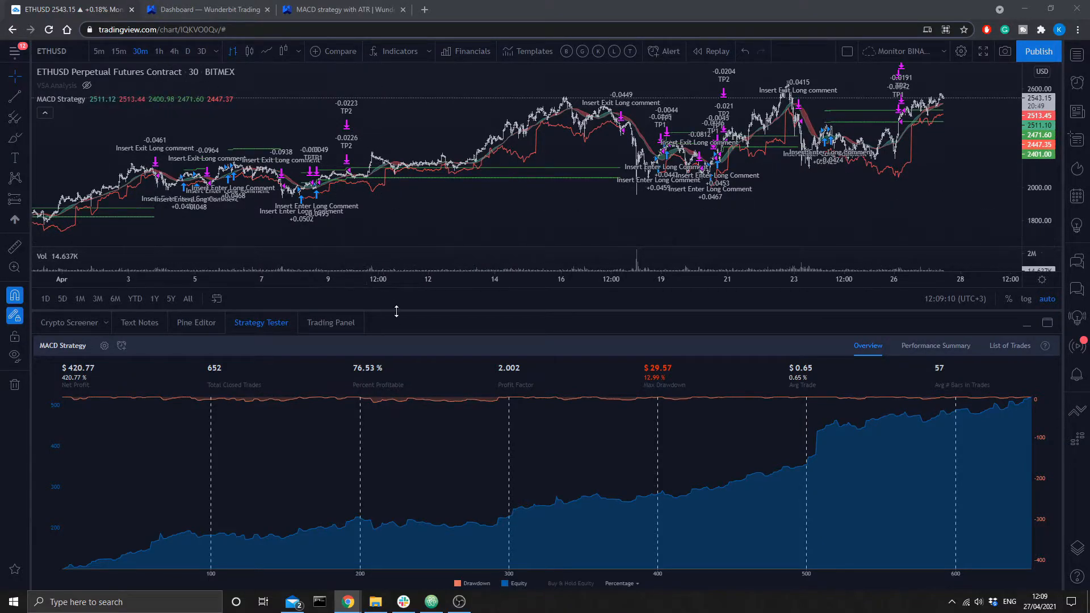
mouse_move(260, 377)
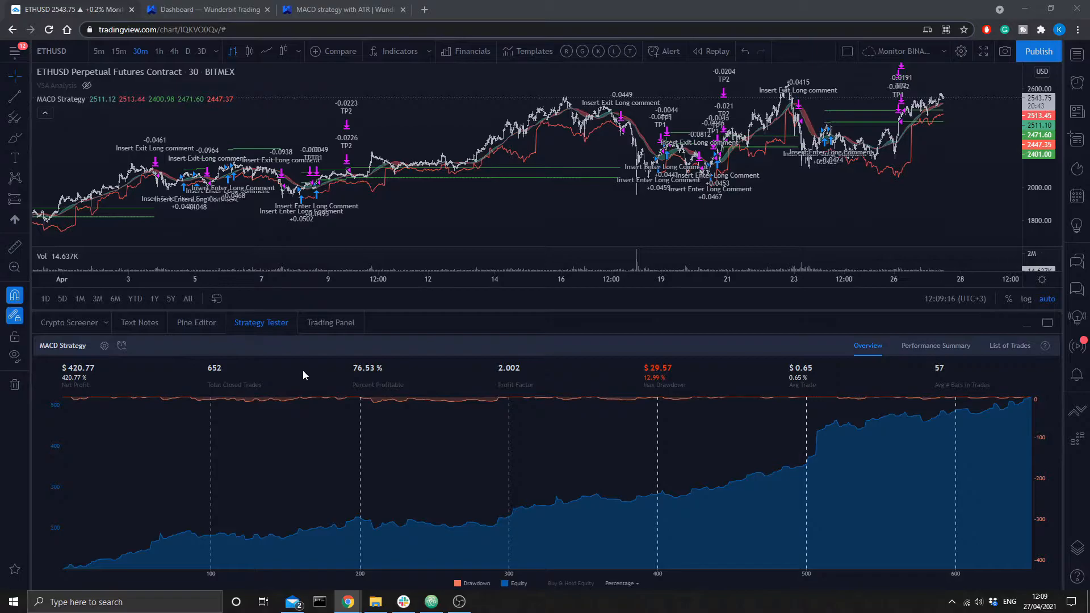
mouse_move(394, 396)
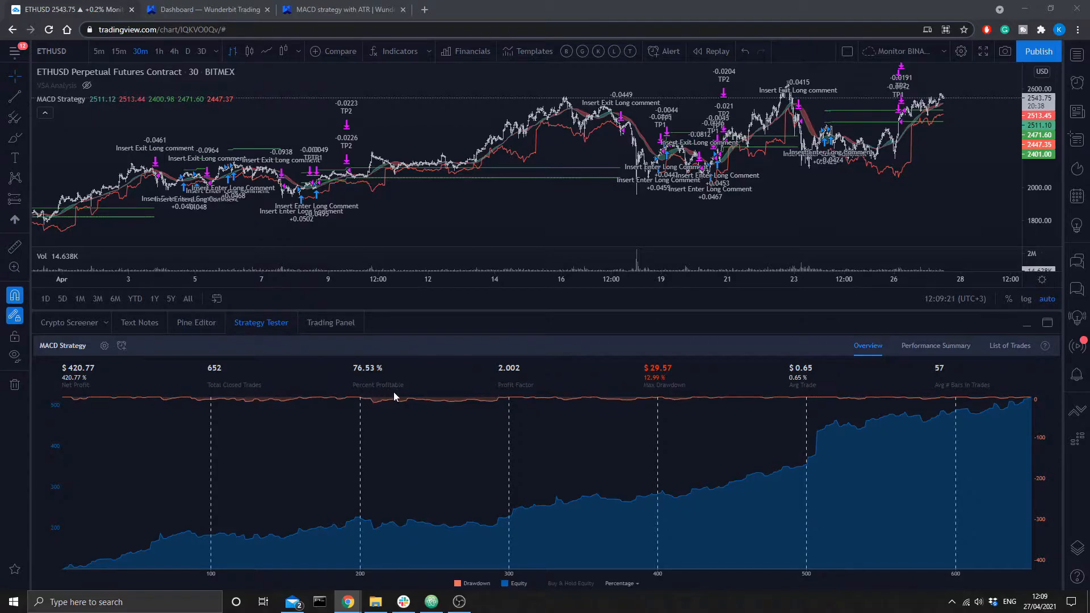
mouse_move(398, 375)
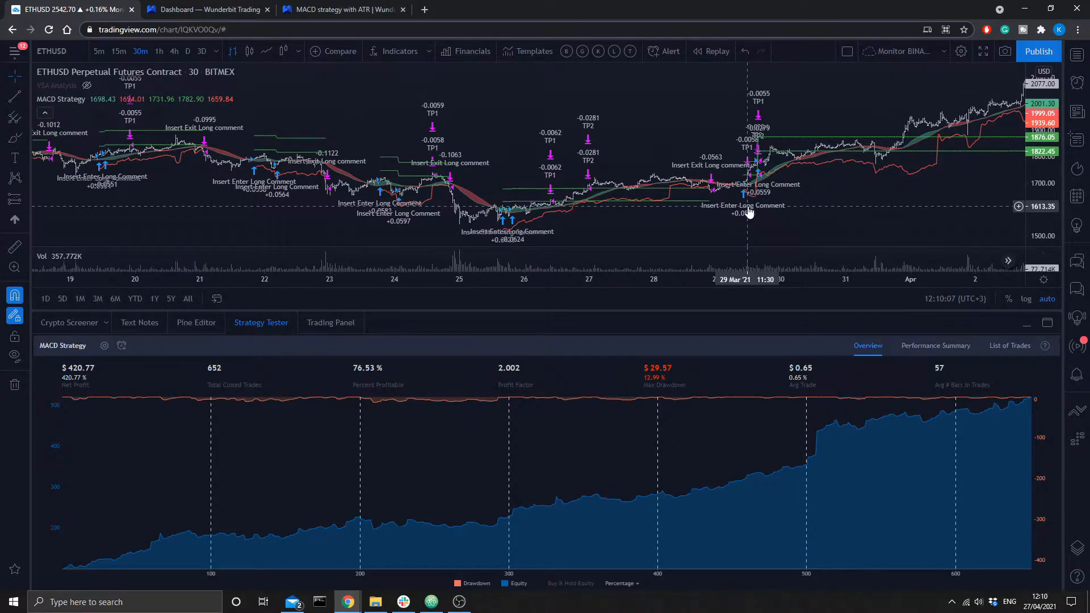
mouse_move(785, 189)
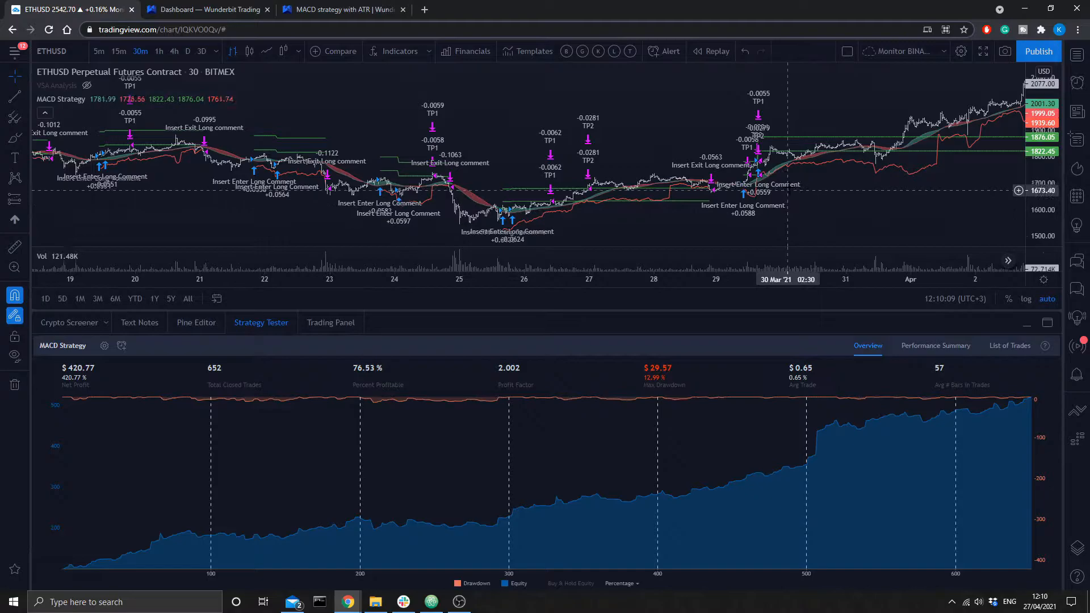
mouse_move(782, 223)
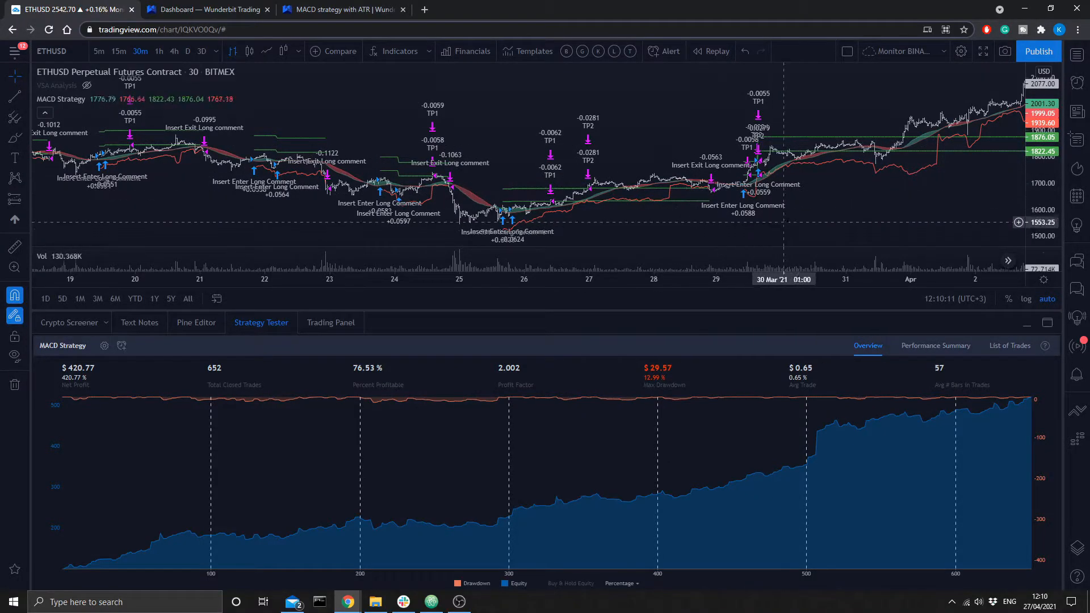
mouse_move(763, 198)
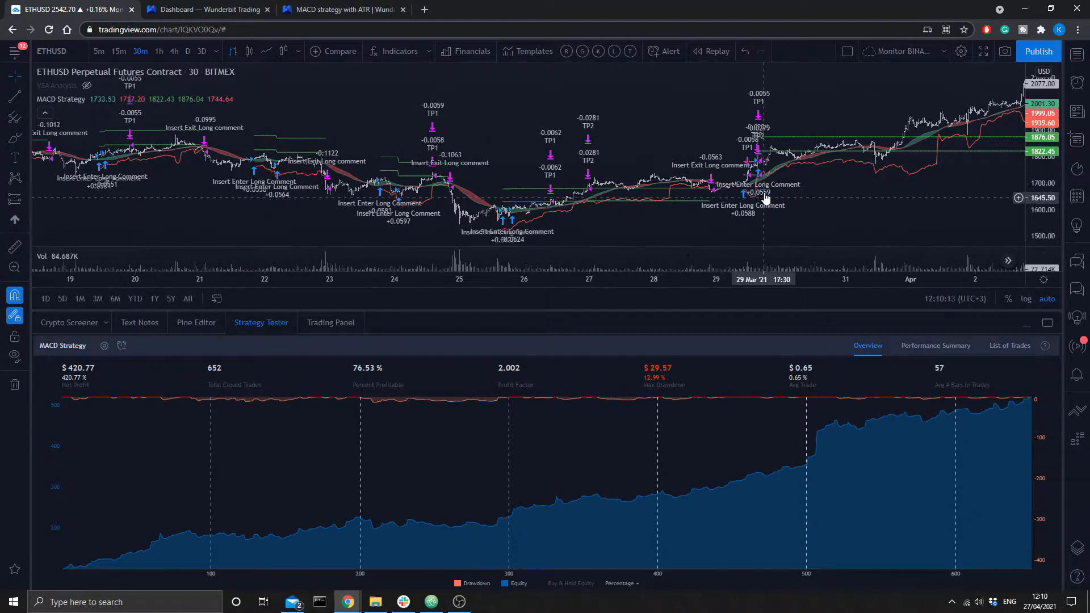
mouse_move(804, 142)
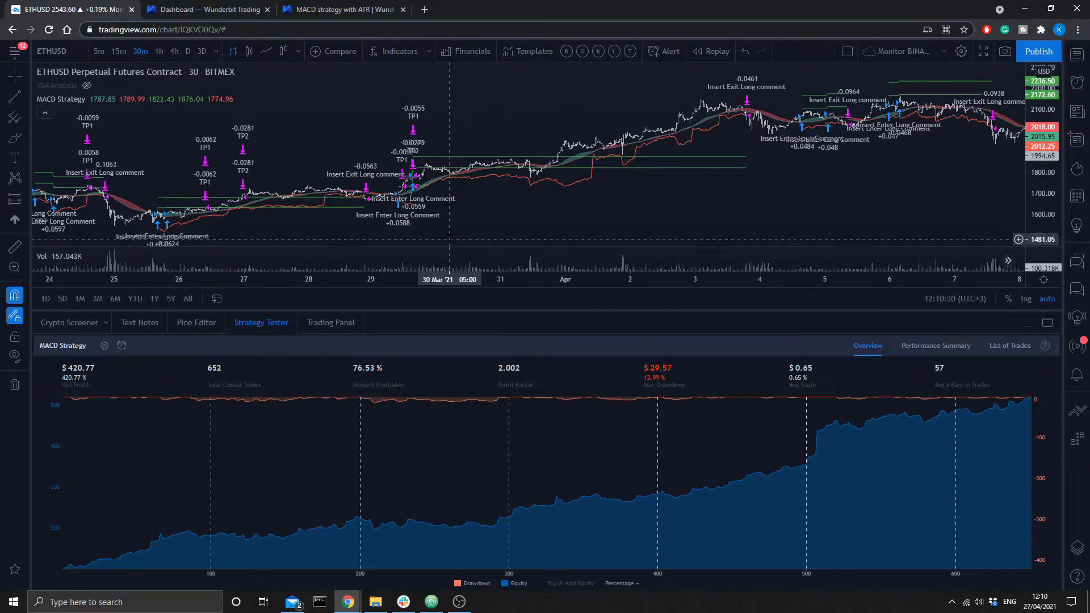
mouse_move(402, 195)
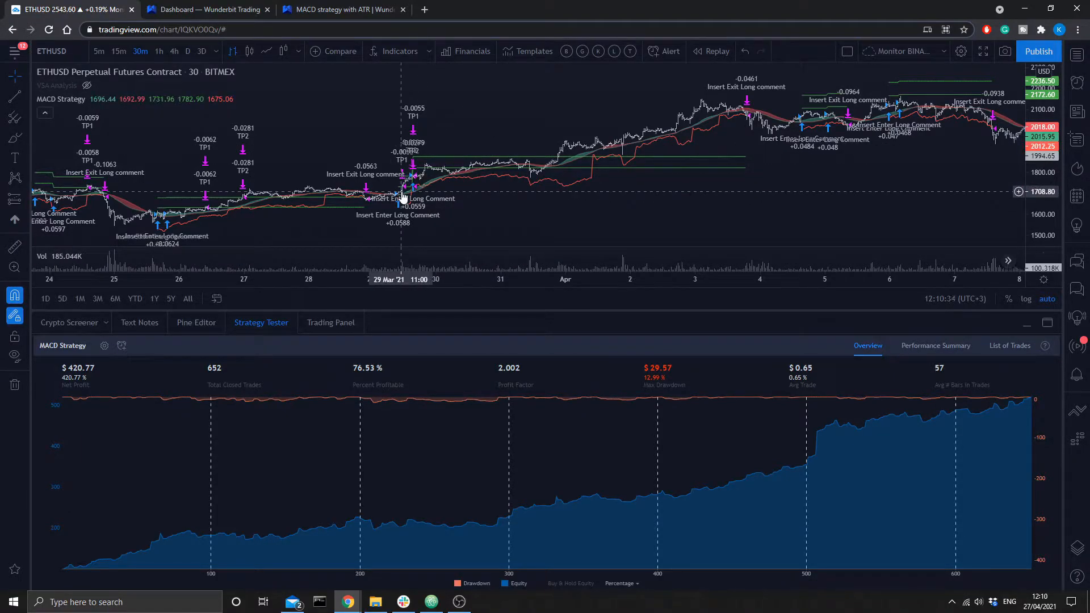
mouse_move(452, 184)
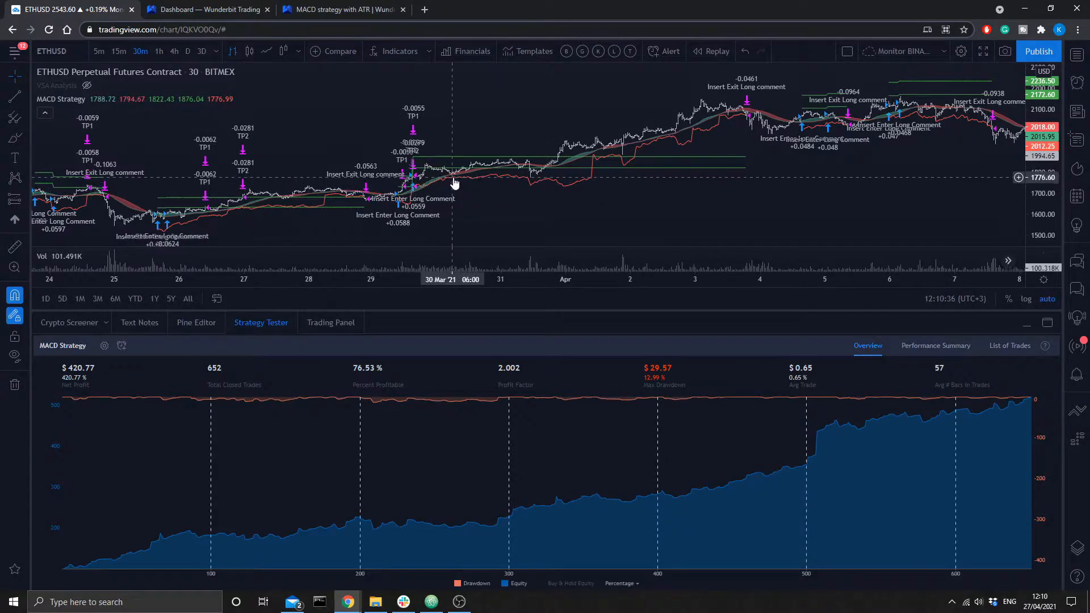
mouse_move(502, 169)
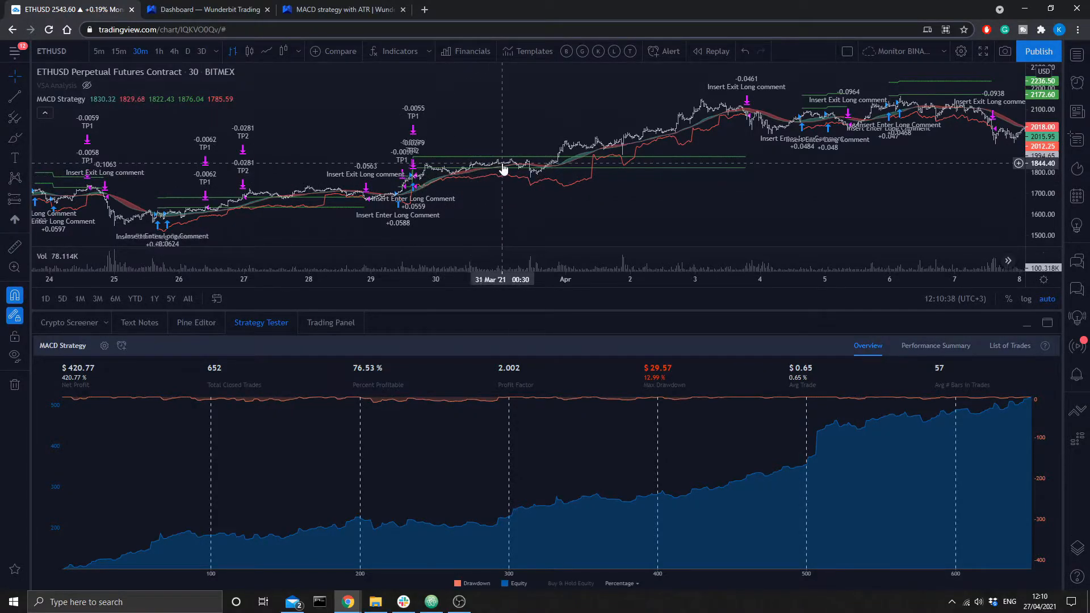
mouse_move(528, 163)
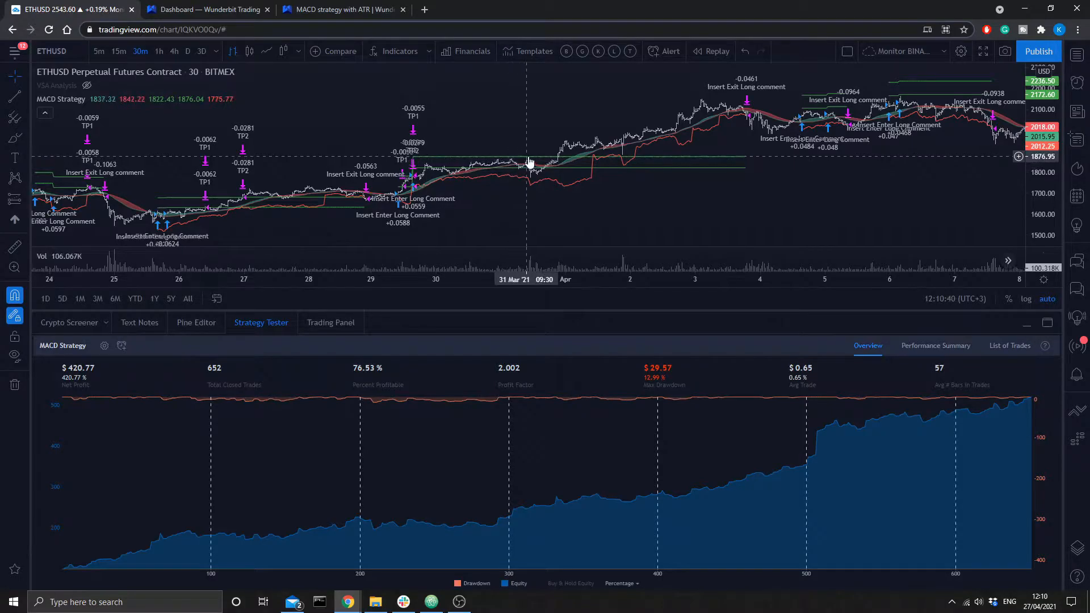
mouse_move(614, 148)
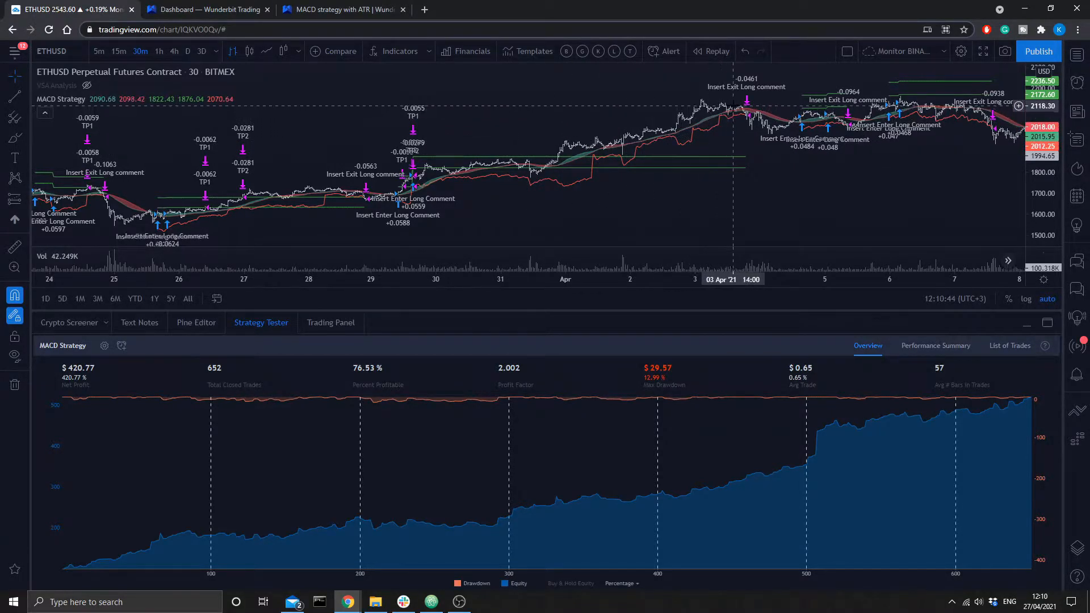
mouse_move(608, 164)
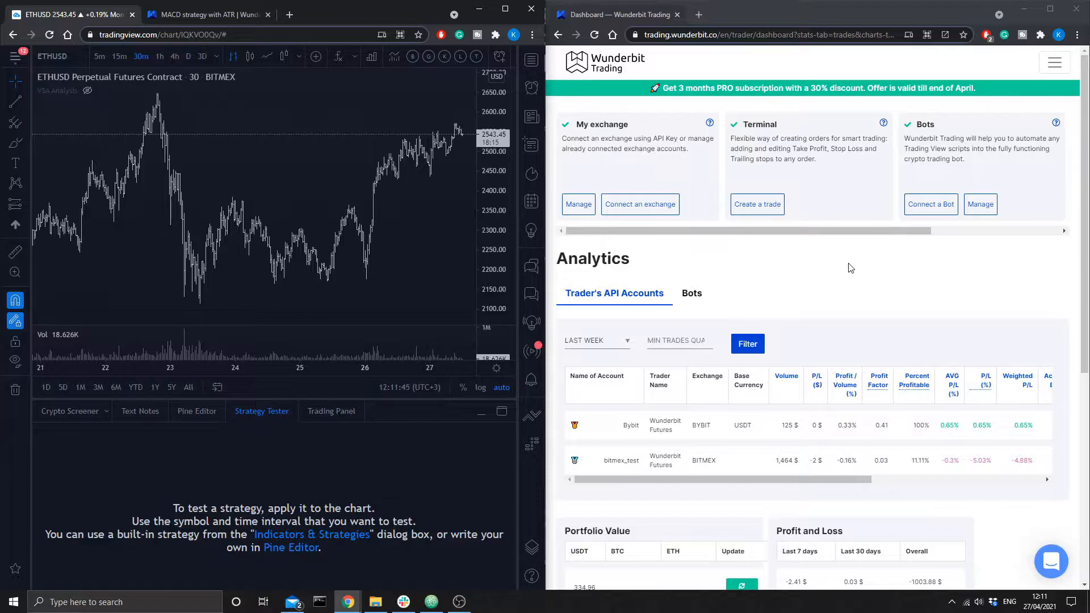
Step: Go to Wunderbit's Bots page and start adding a new bot
left_click(1053, 62)
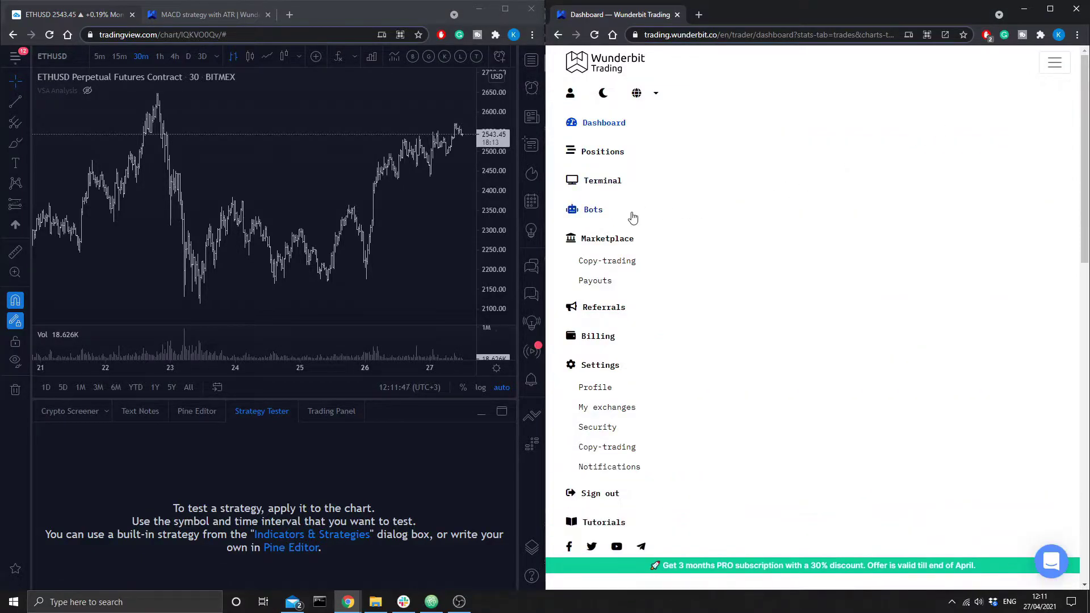
left_click(593, 210)
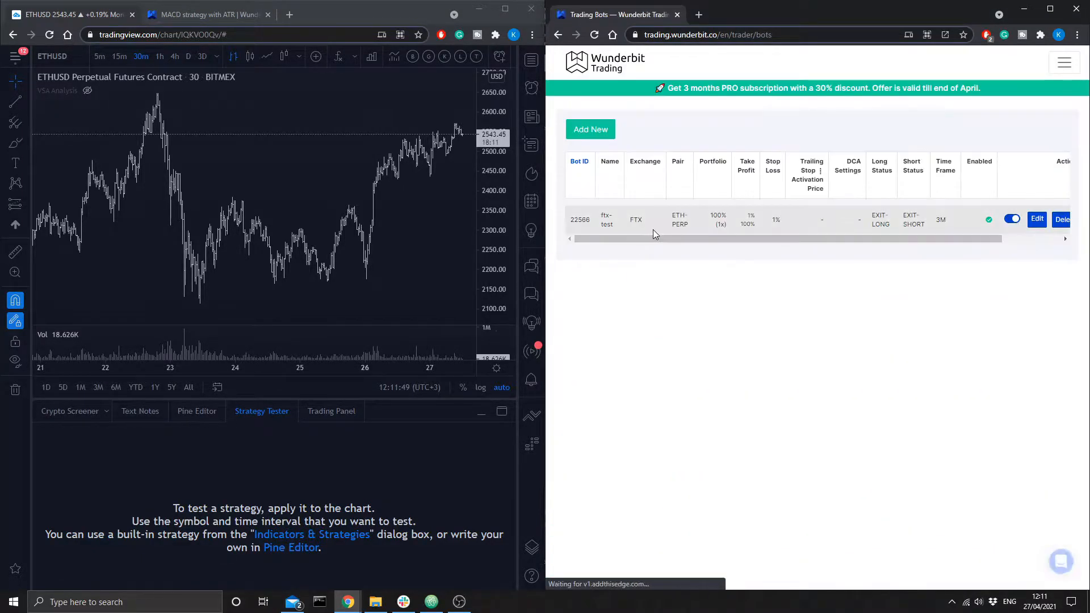
left_click(590, 129)
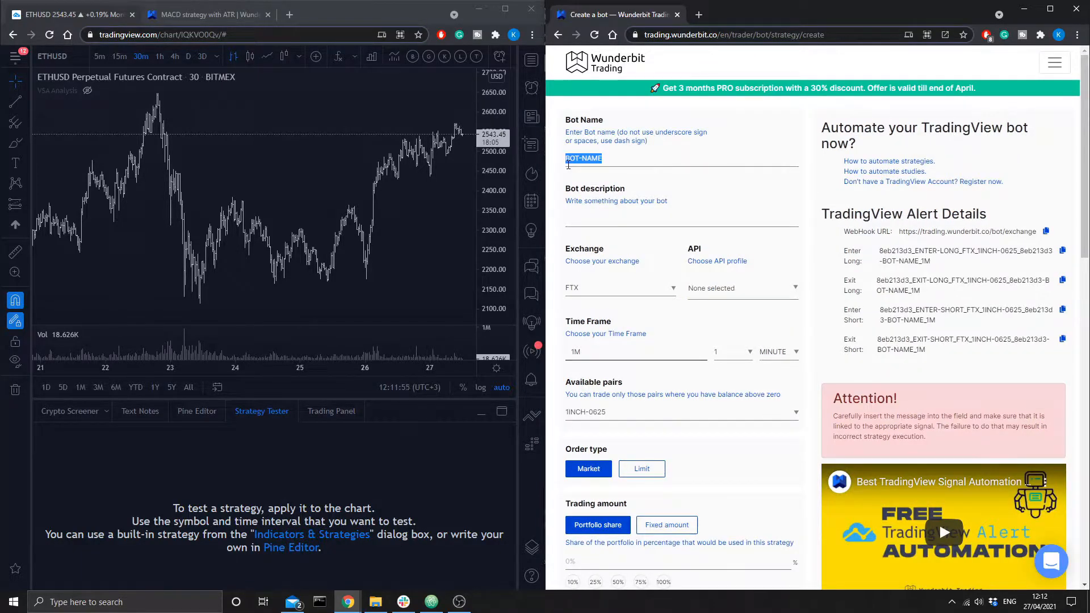
Step: Name the bot bitmex-money-maker on BITMEX with the bitmex_test API profile
type("bitmex-money-maker")
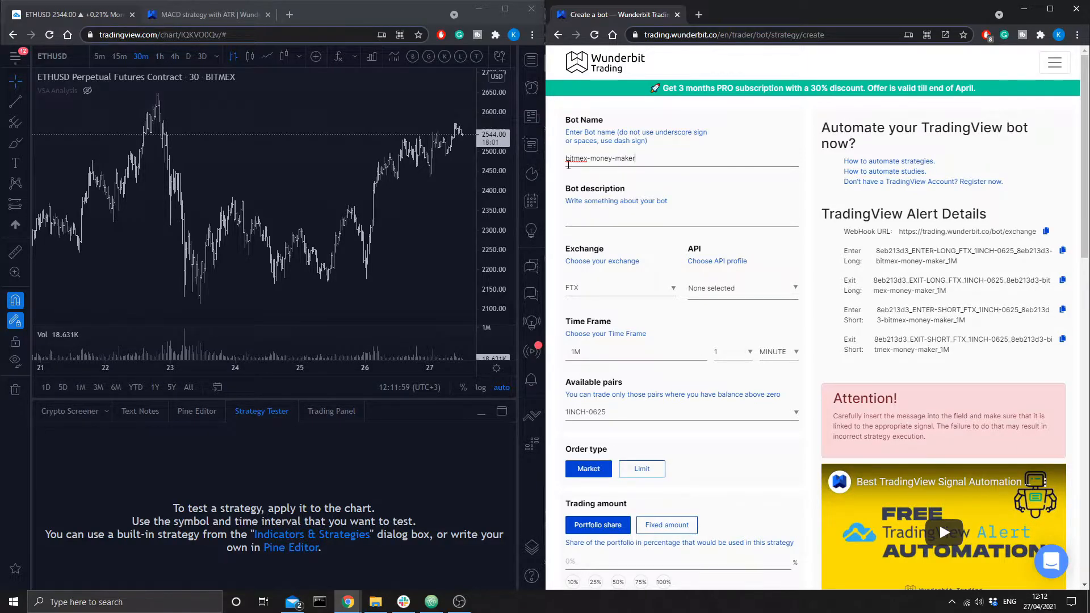
left_click(619, 288)
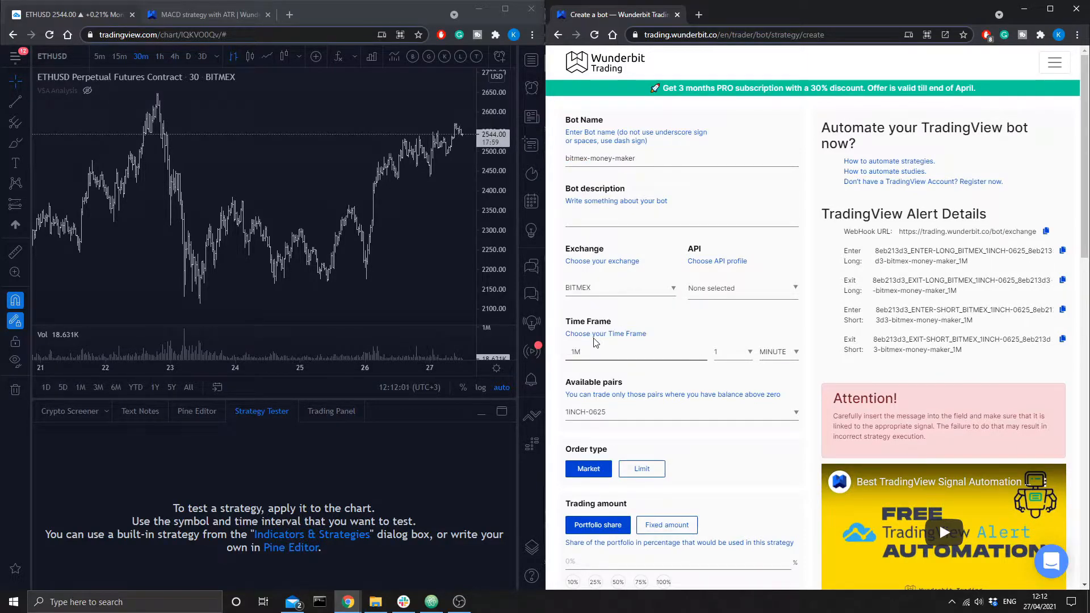
left_click(740, 287)
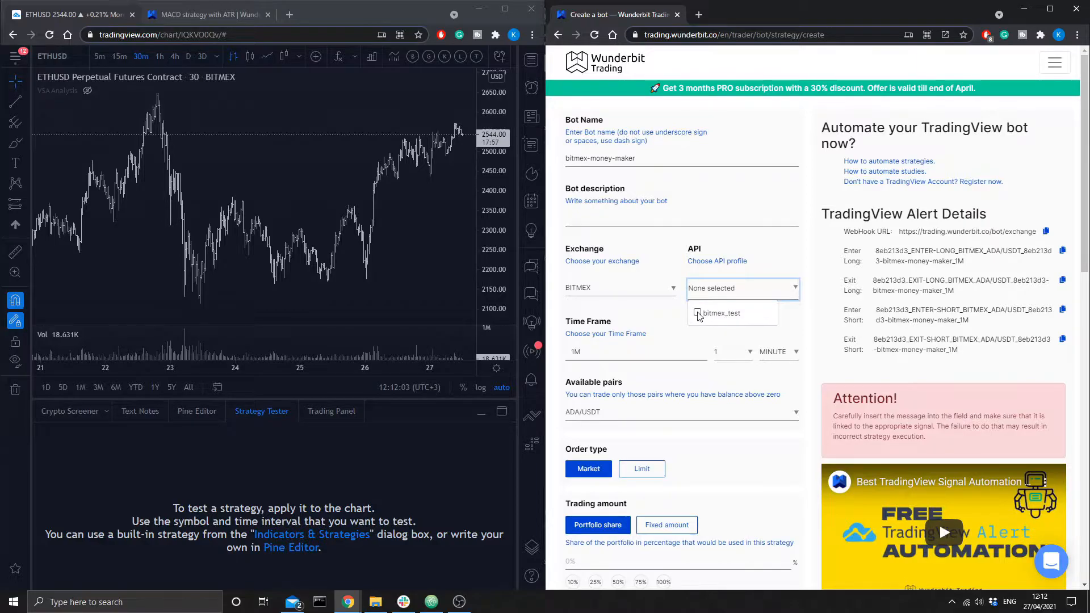
left_click(698, 313)
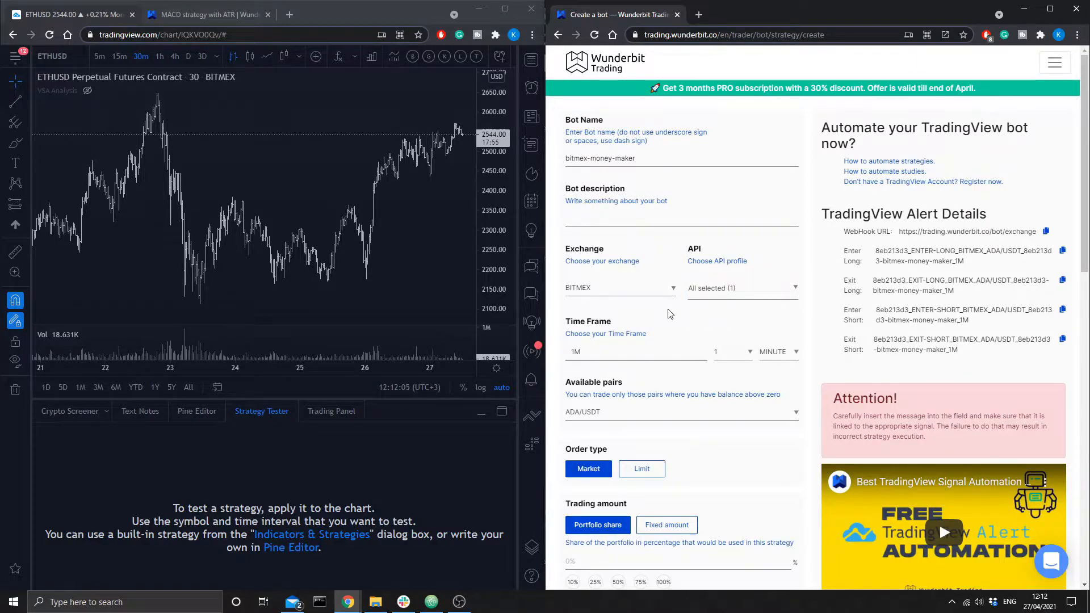
Step: Set the bot's timeframe to 30 minutes and its trading pair to ETH/USD
left_click(731, 351)
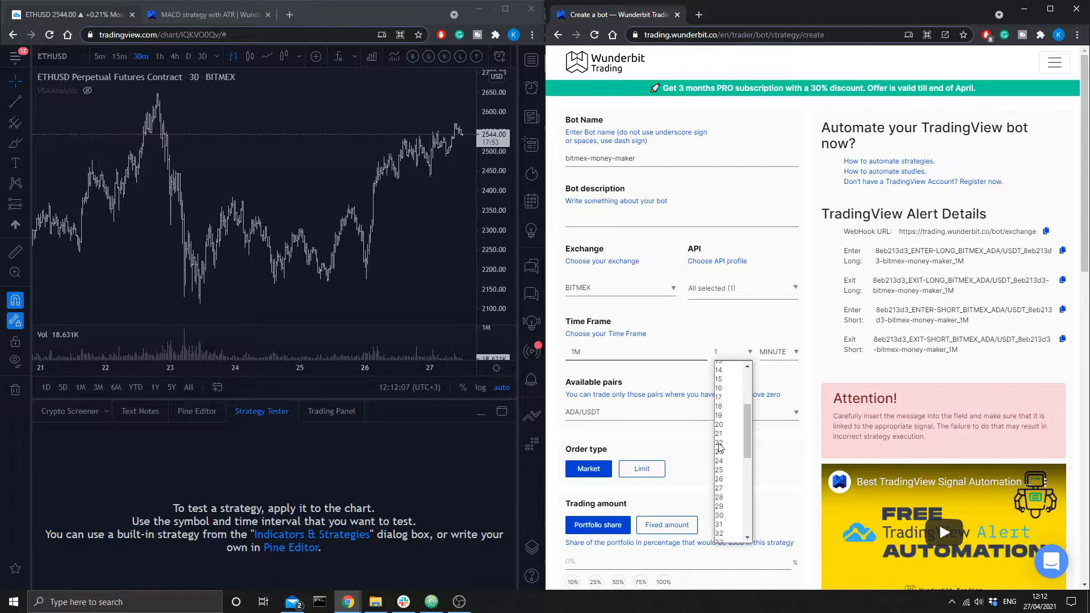
left_click(719, 515)
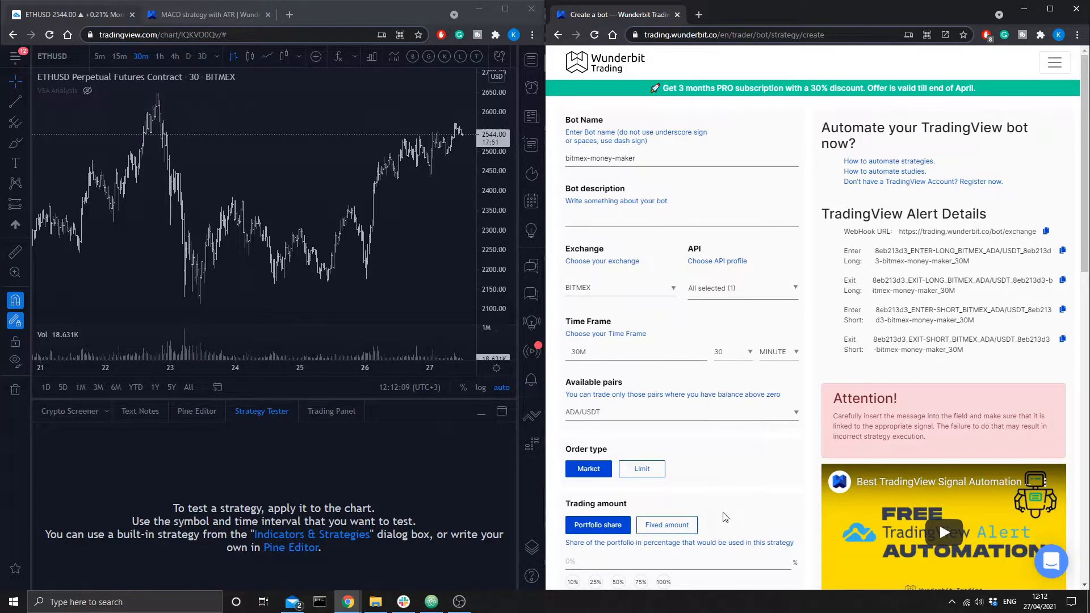
left_click(681, 411)
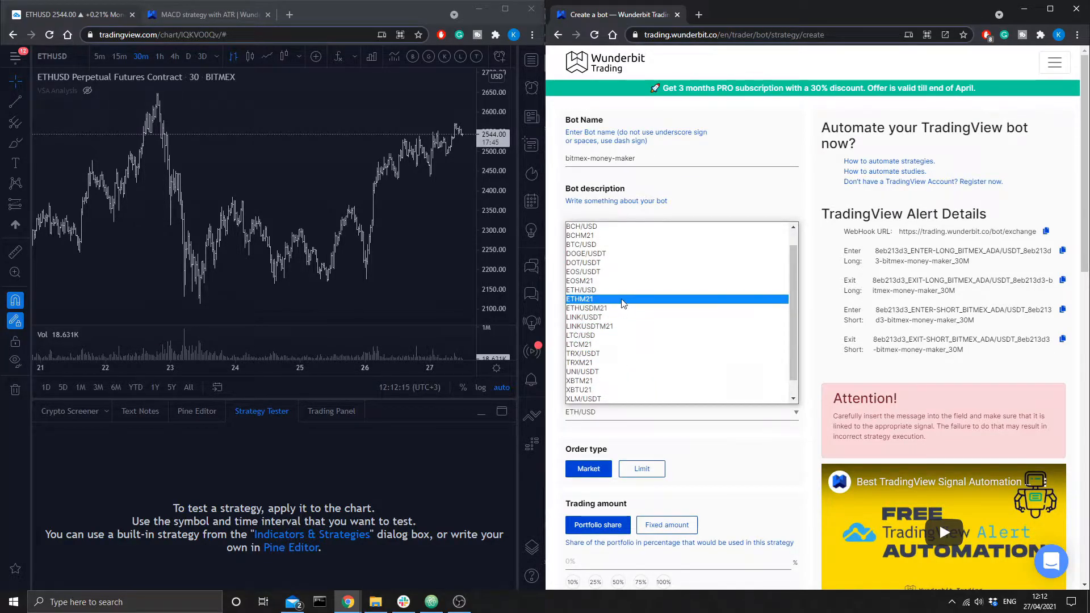
left_click(580, 290)
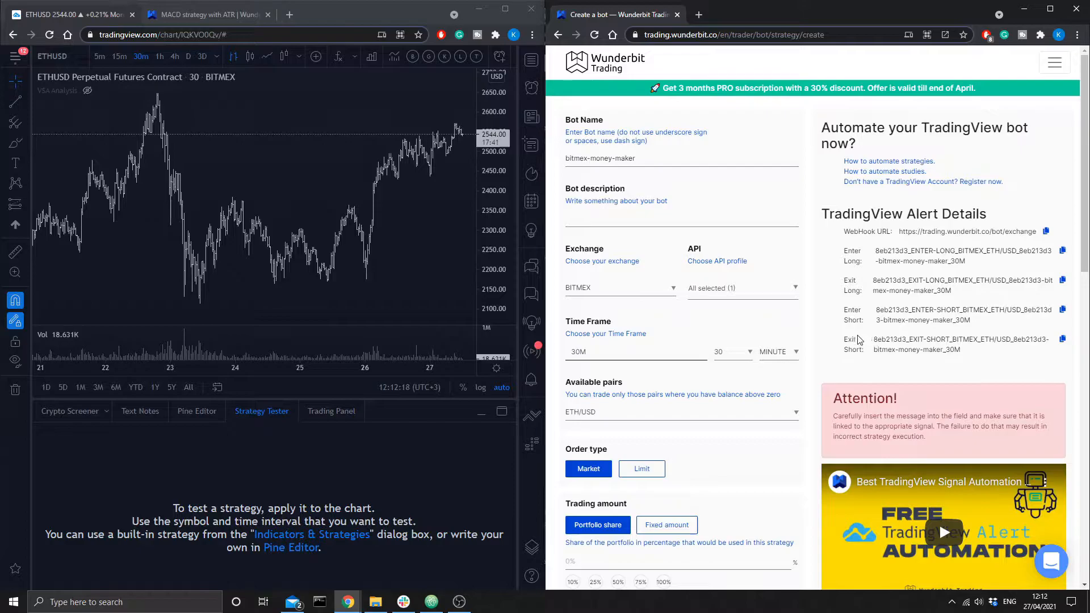
mouse_move(564, 330)
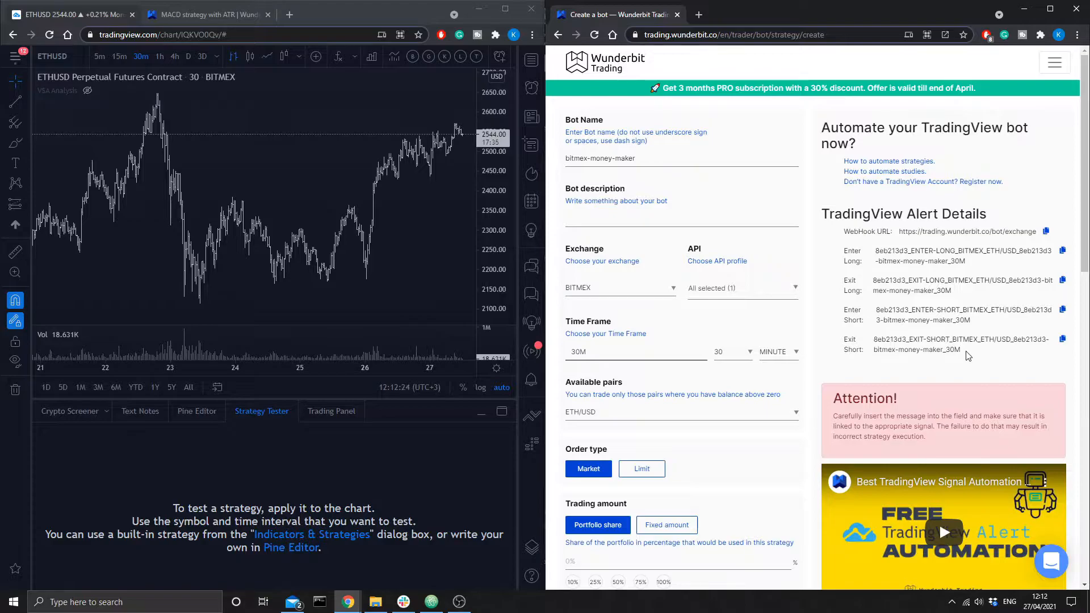
mouse_move(776, 340)
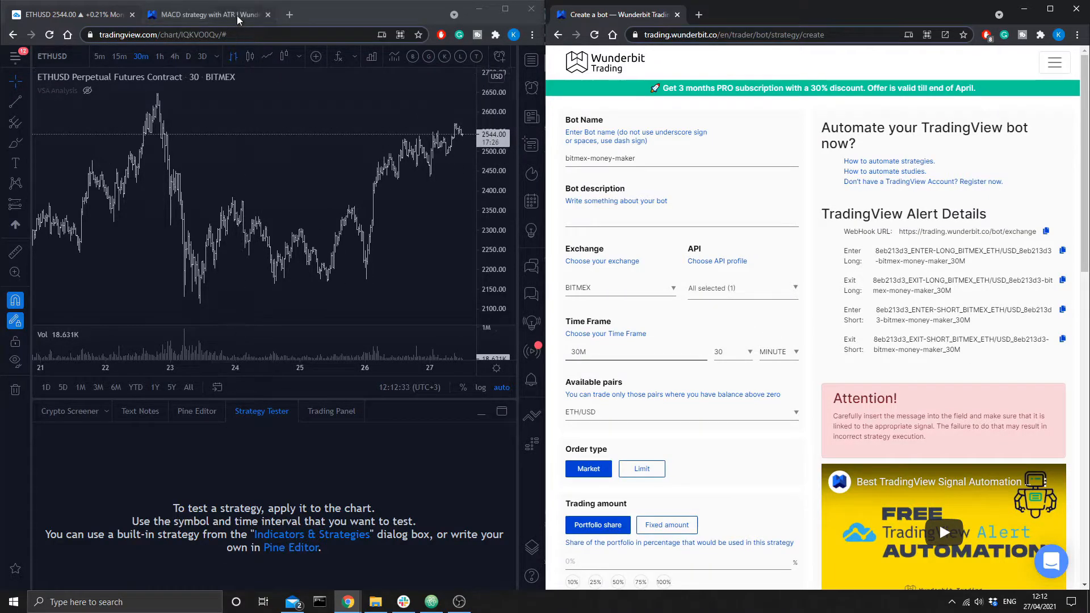
Step: Copy the MACD strategy with ATR script from the help article, then return to the ETHUSD chart
left_click(205, 14)
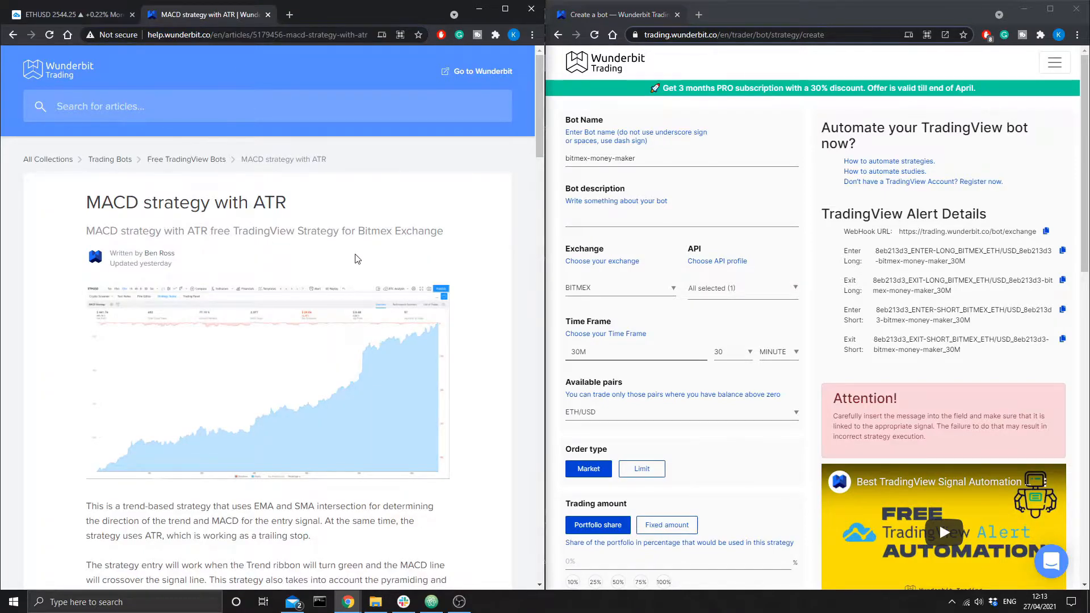
scroll("down", 3)
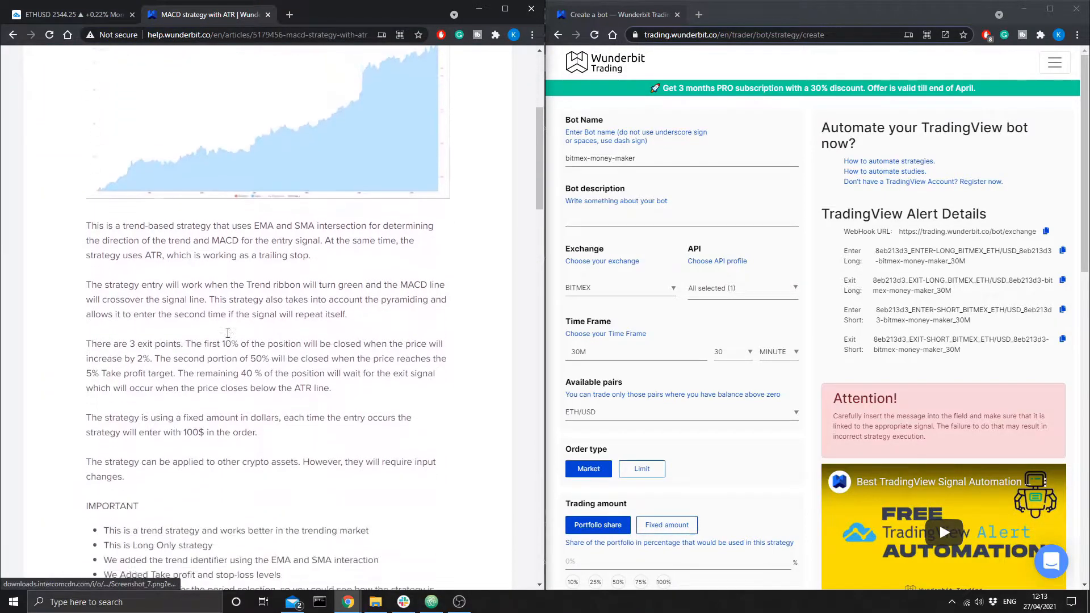
scroll("down", 3)
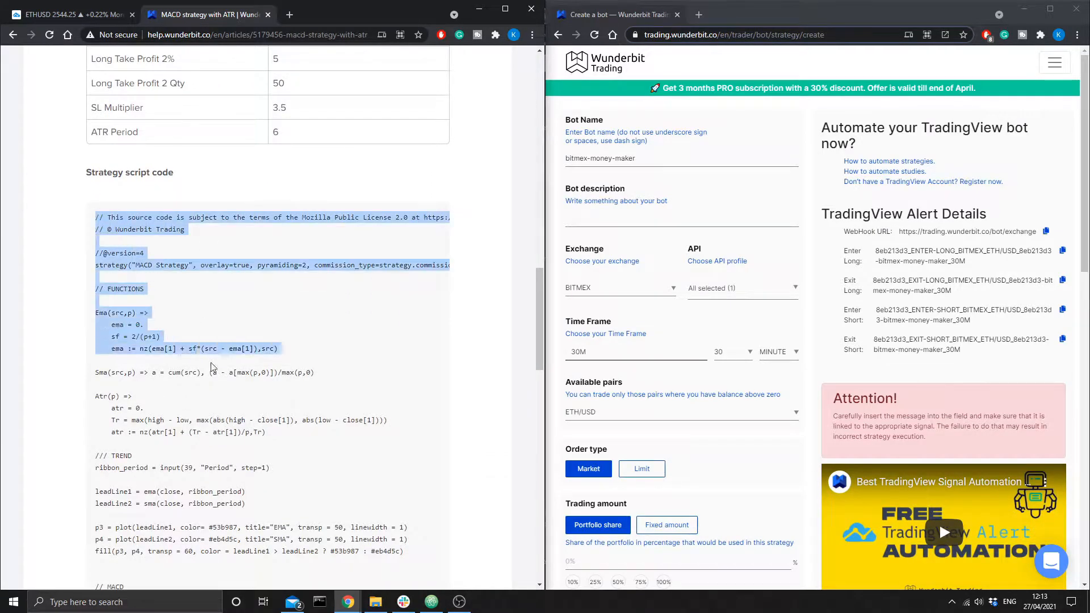
scroll("down", 3)
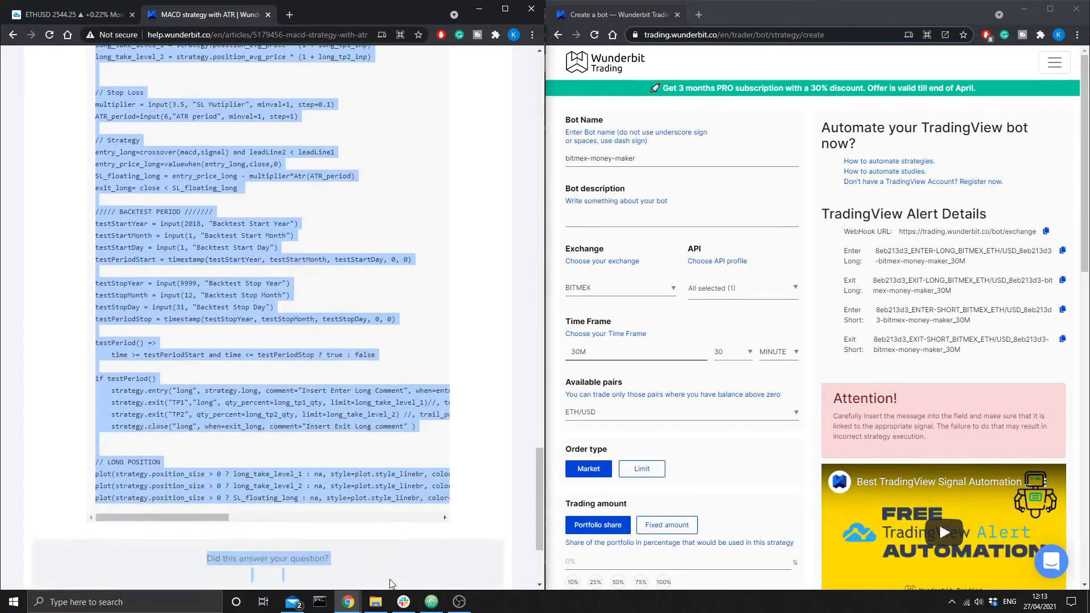
scroll("down", 3)
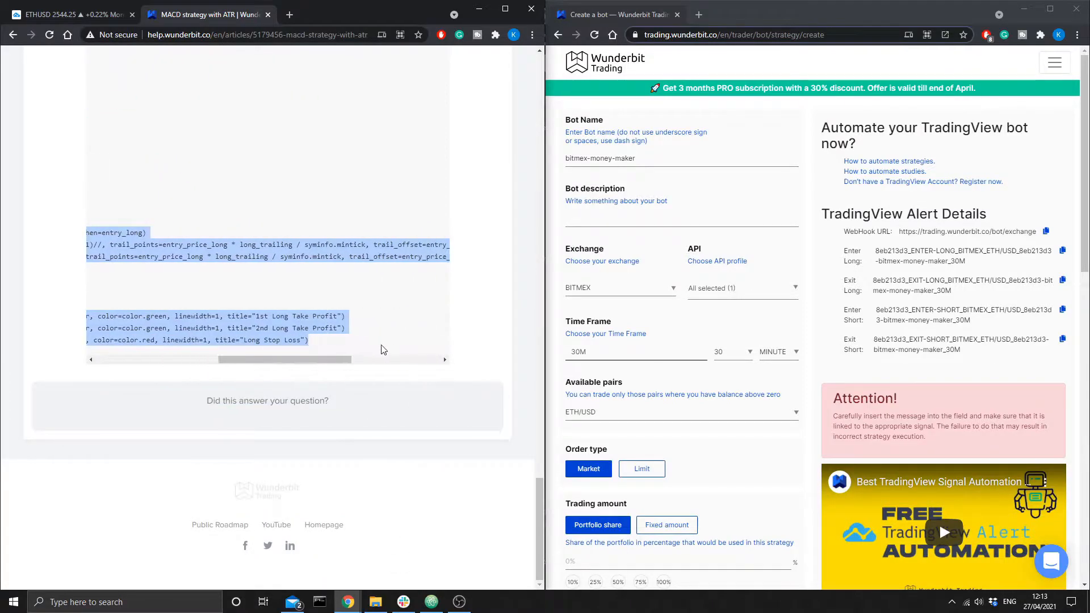
left_click(69, 13)
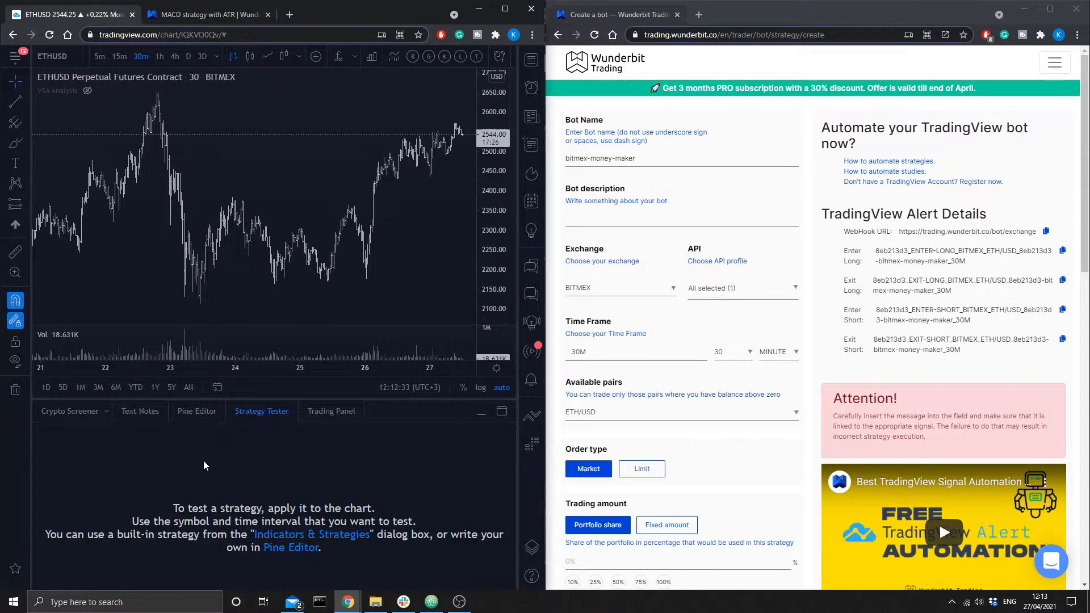
Step: Show the pasted MACD Strategy in the Pine Editor, scrolled to the strategy.entry/close lines
left_click(197, 411)
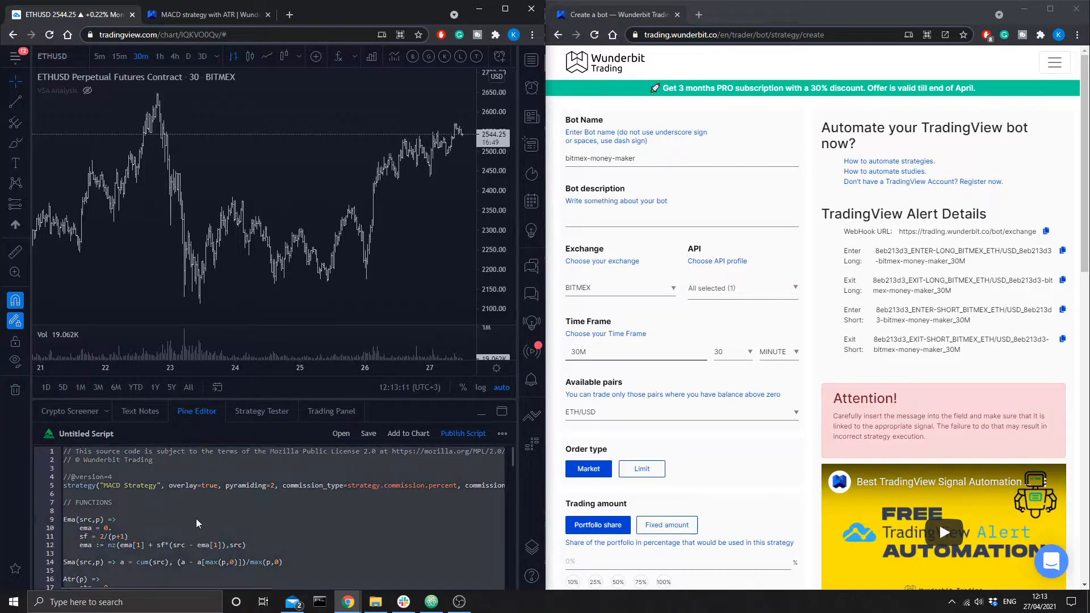
scroll("down", 3)
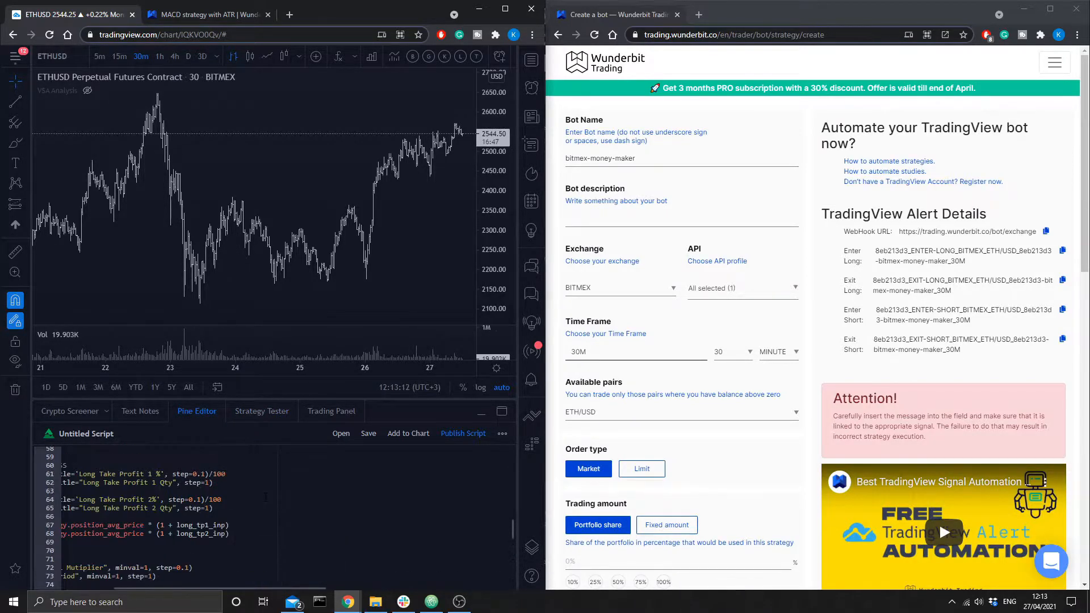
scroll("up", 3)
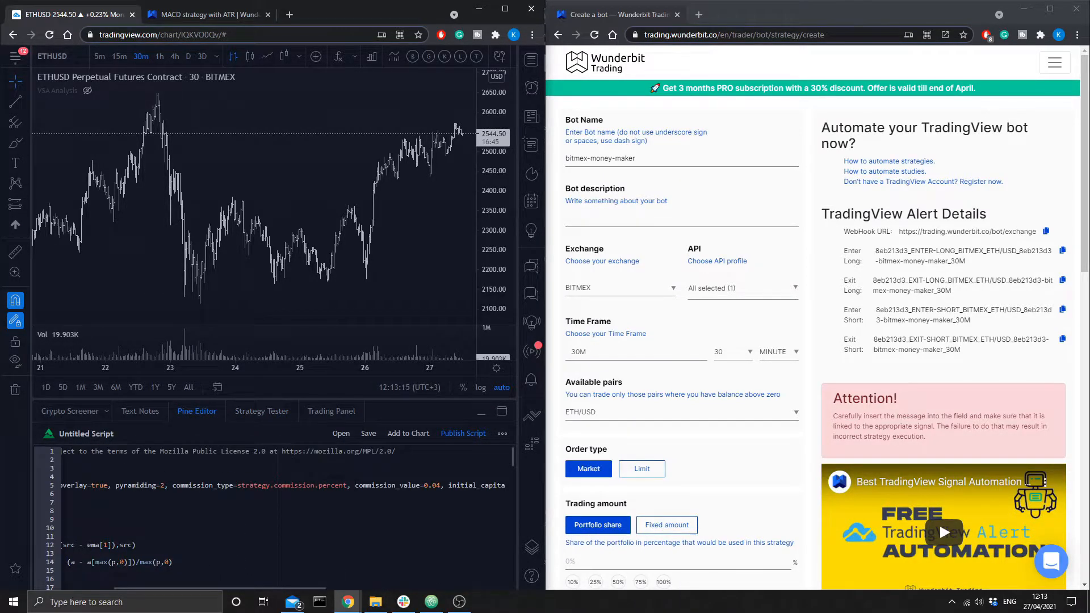
scroll("down", 3)
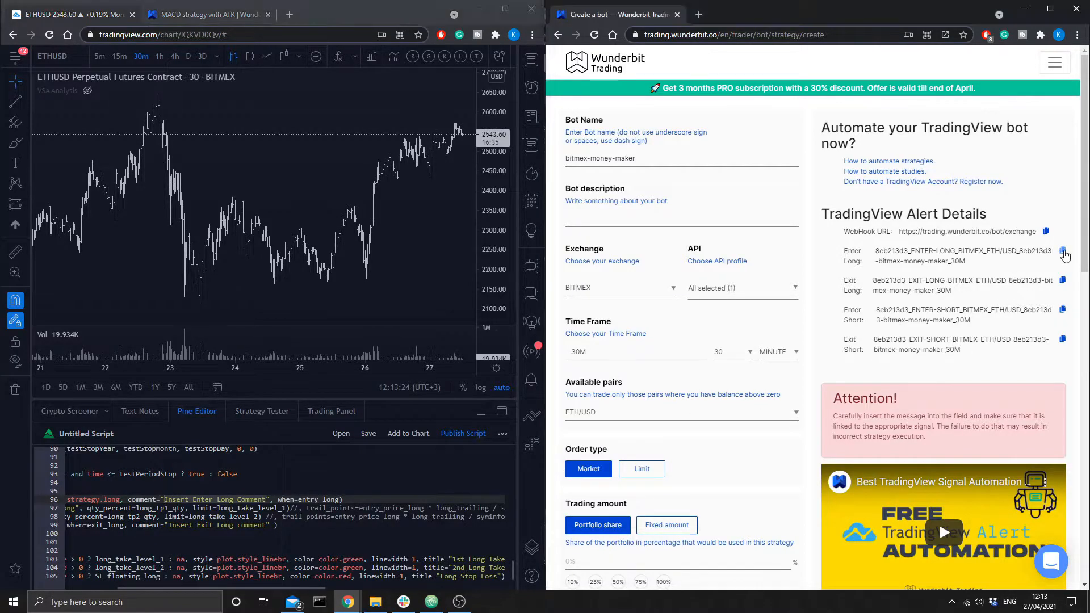
Step: Put Wunderbit's Enter Long and Exit Long messages into the script comments and add it to the chart
left_click(1063, 250)
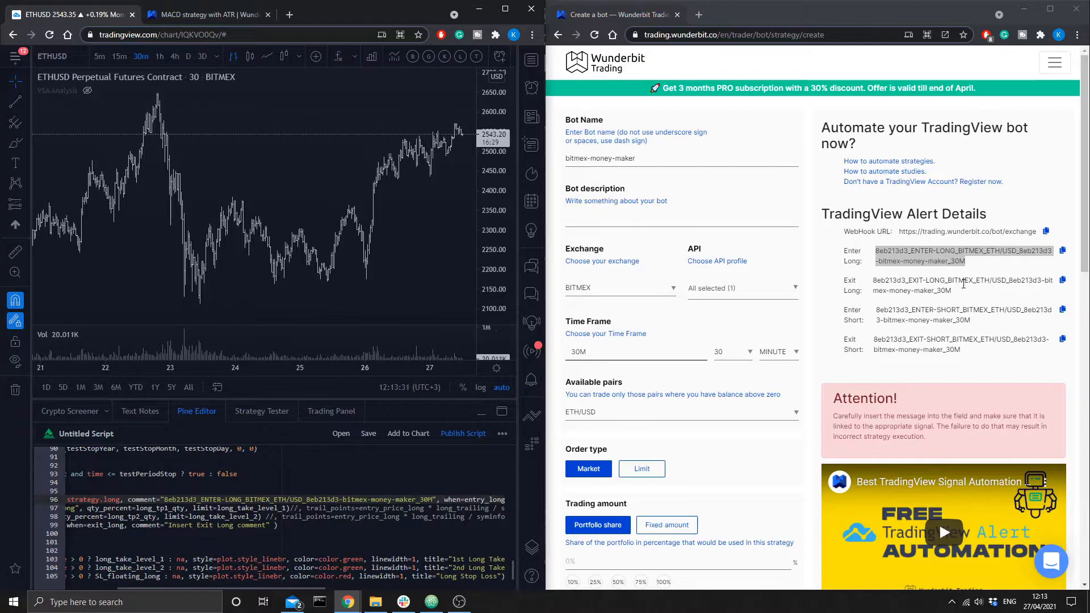
double_click(959, 285)
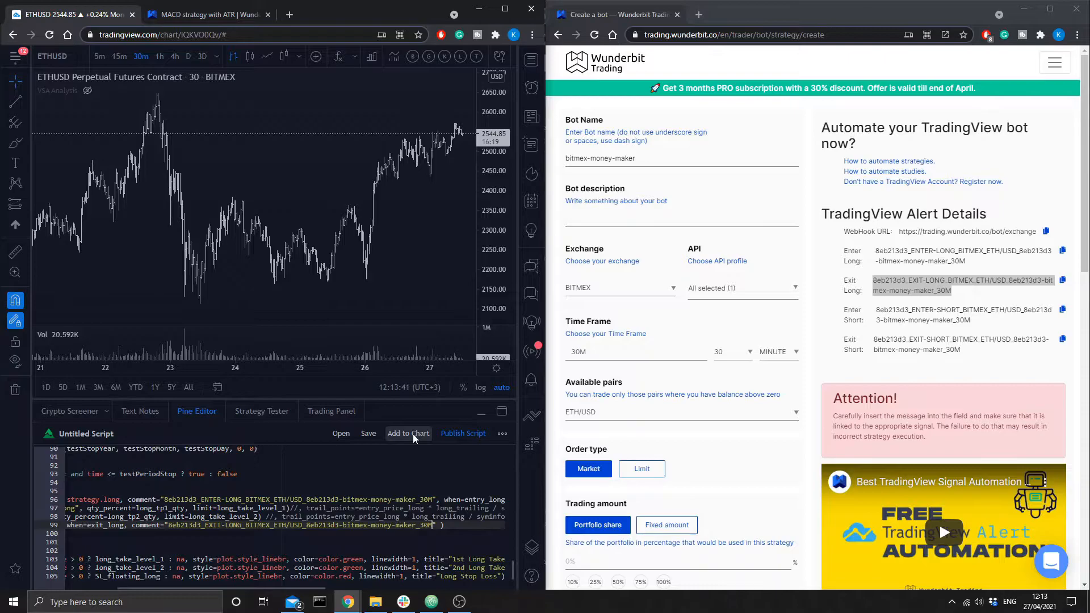
left_click(409, 433)
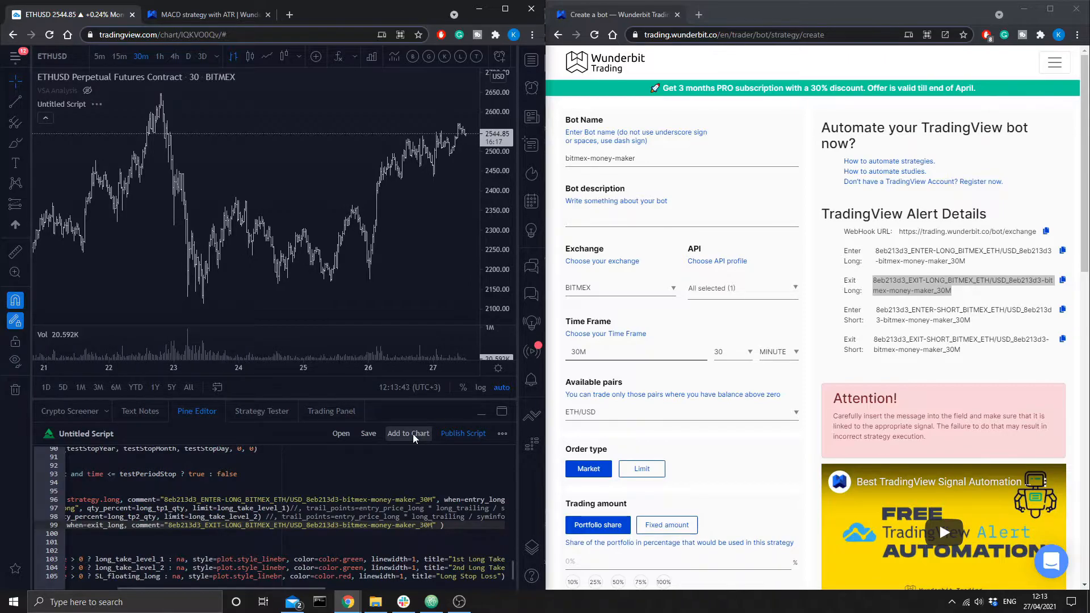
left_click(408, 433)
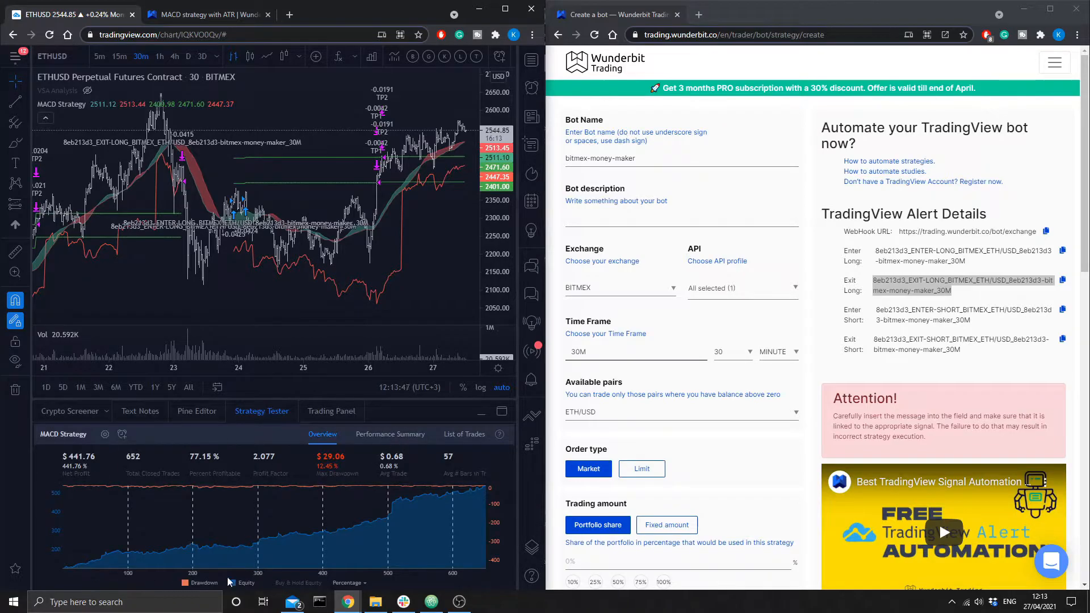
mouse_move(348, 392)
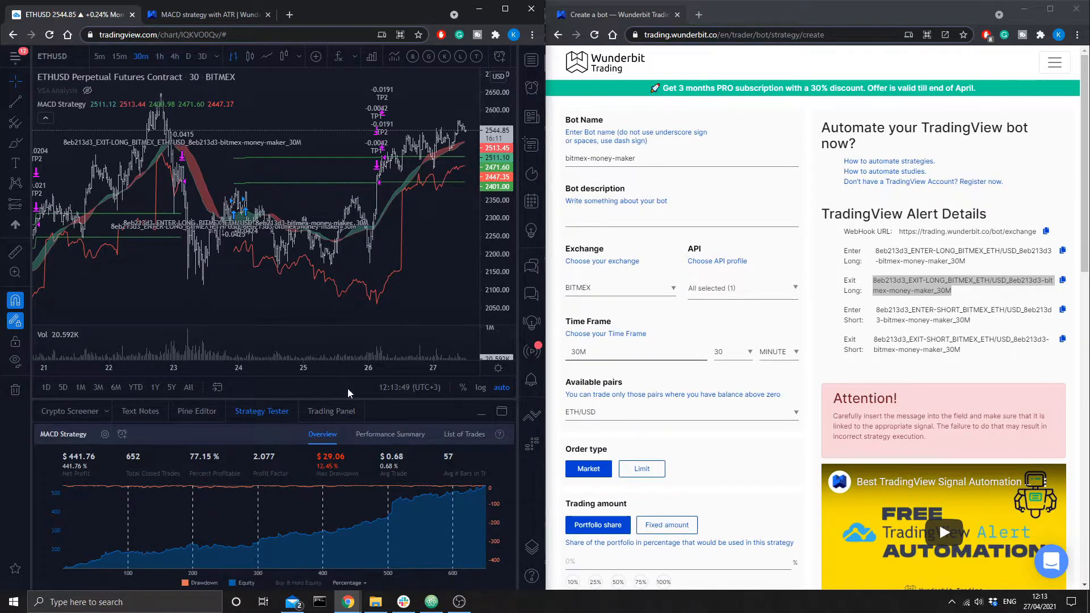
scroll("down", 3)
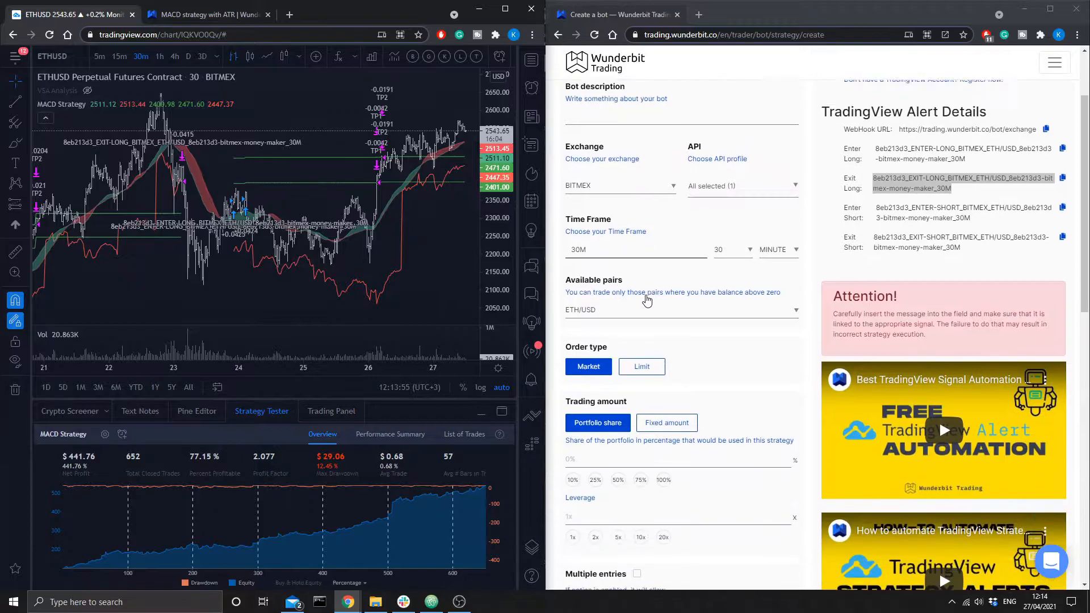
Step: Trade a fixed 0.0018 BTC amount with Multiple entries and Exit All ticked
scroll("down", 3)
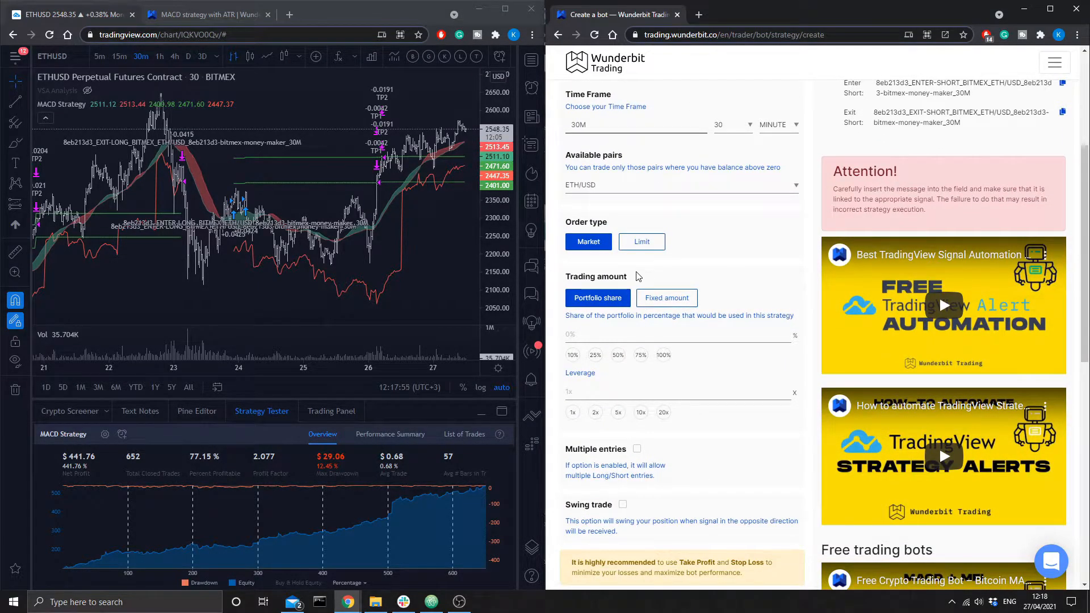
left_click(665, 298)
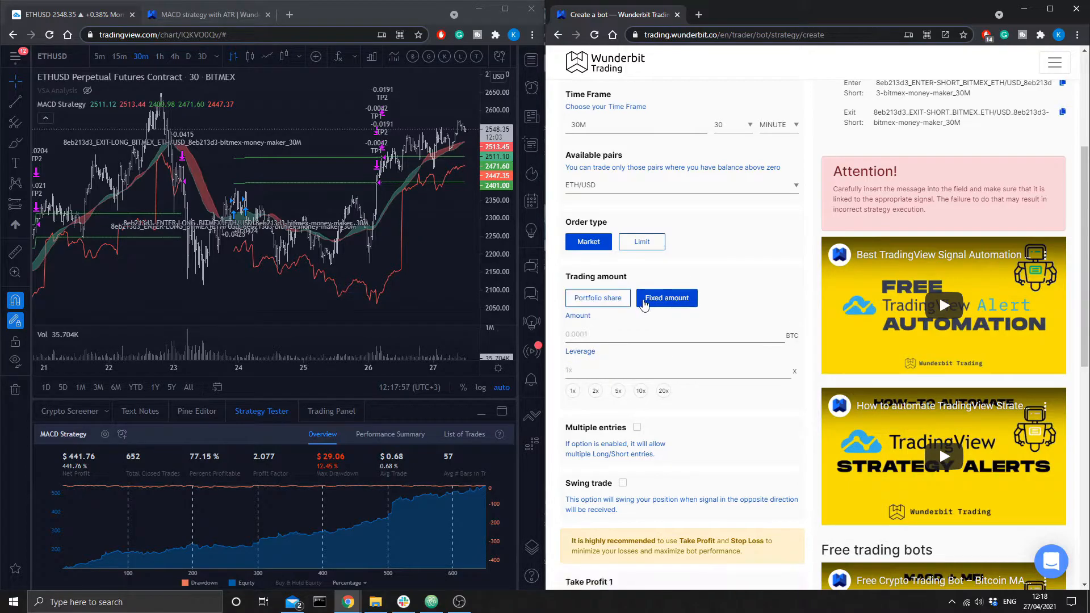
left_click(660, 334)
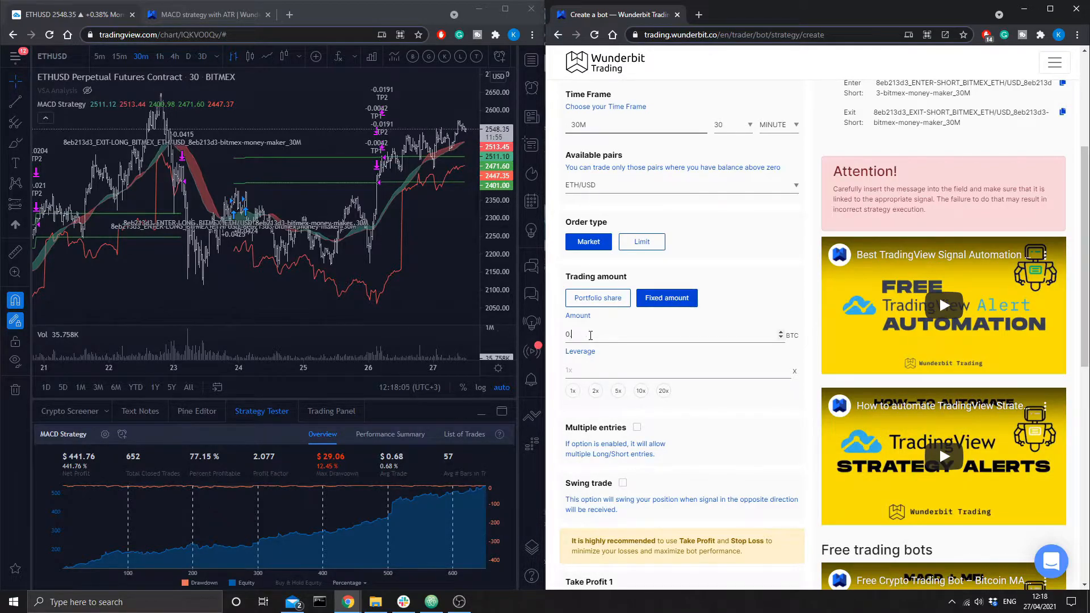
type("0.0018")
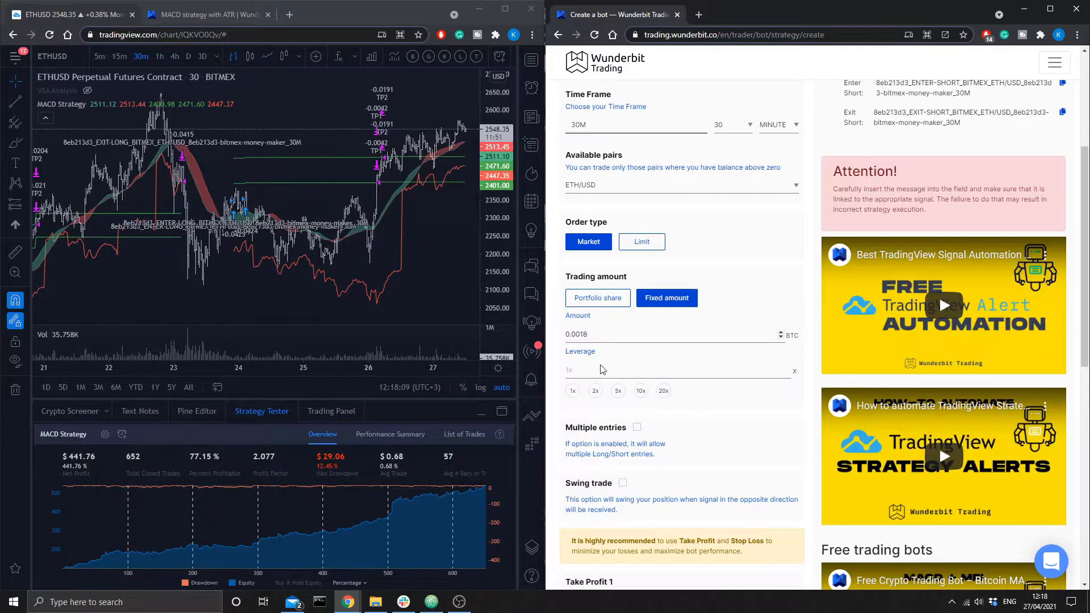
left_click(636, 427)
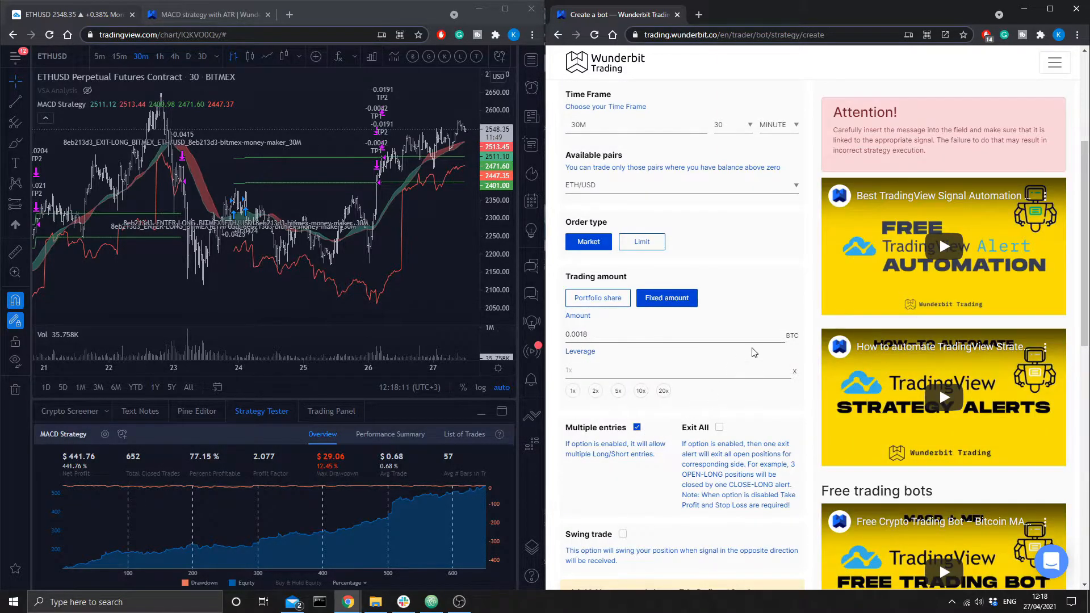
left_click(719, 426)
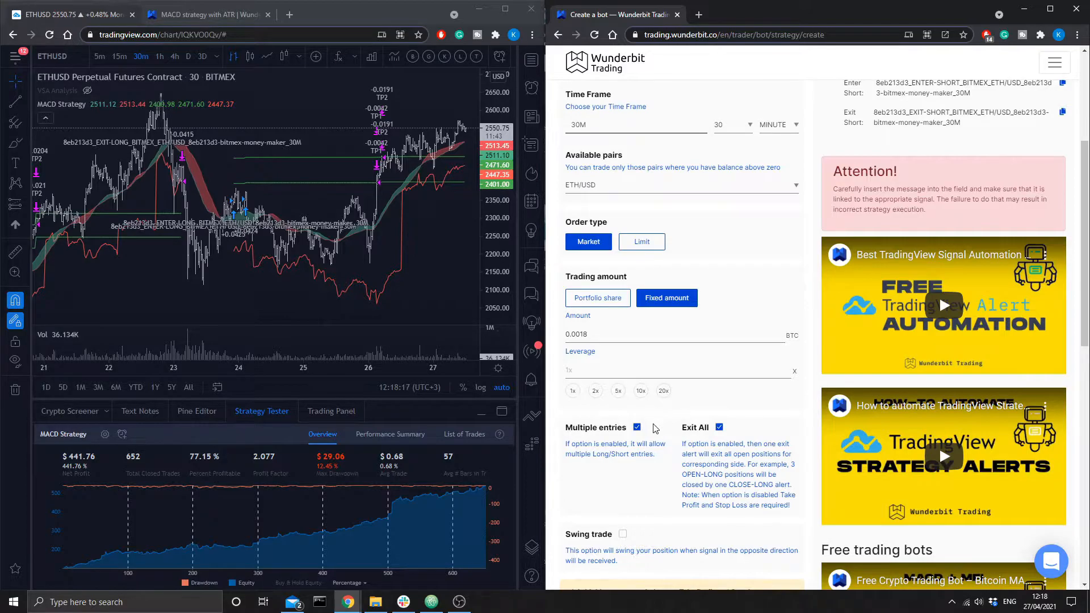
scroll("down", 3)
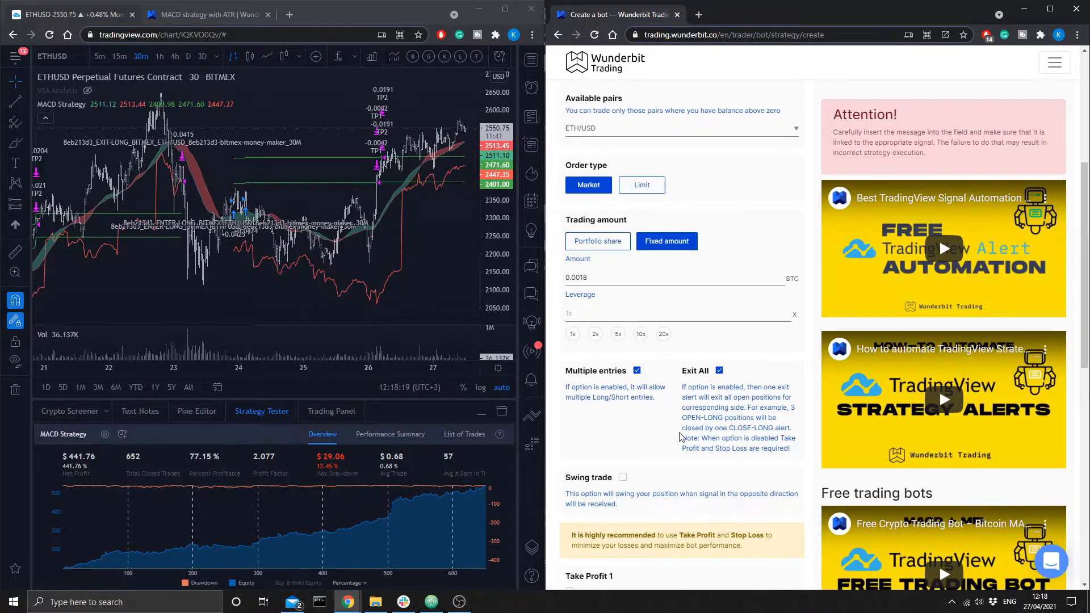
mouse_move(669, 403)
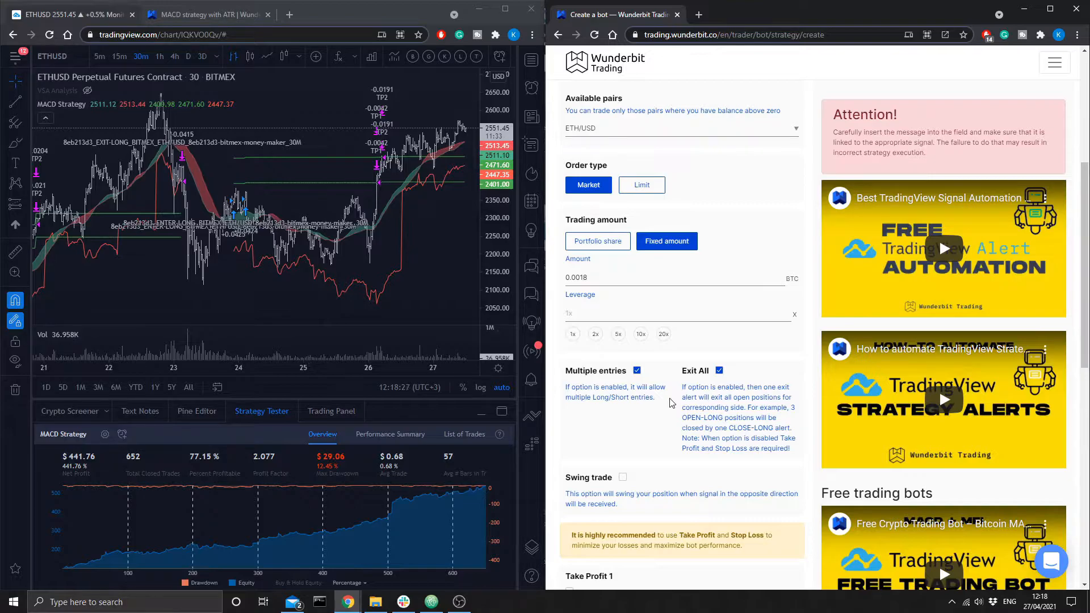
Step: Activate take-profit level 1 at 10% share with a 2% target, and level 2 at 5%
scroll("down", 3)
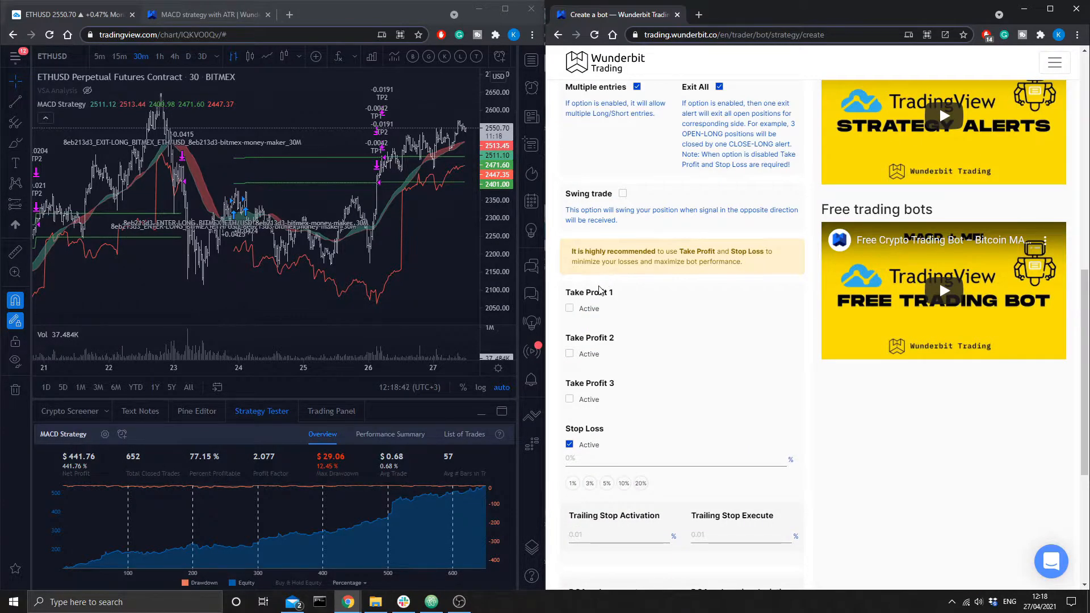
left_click(569, 308)
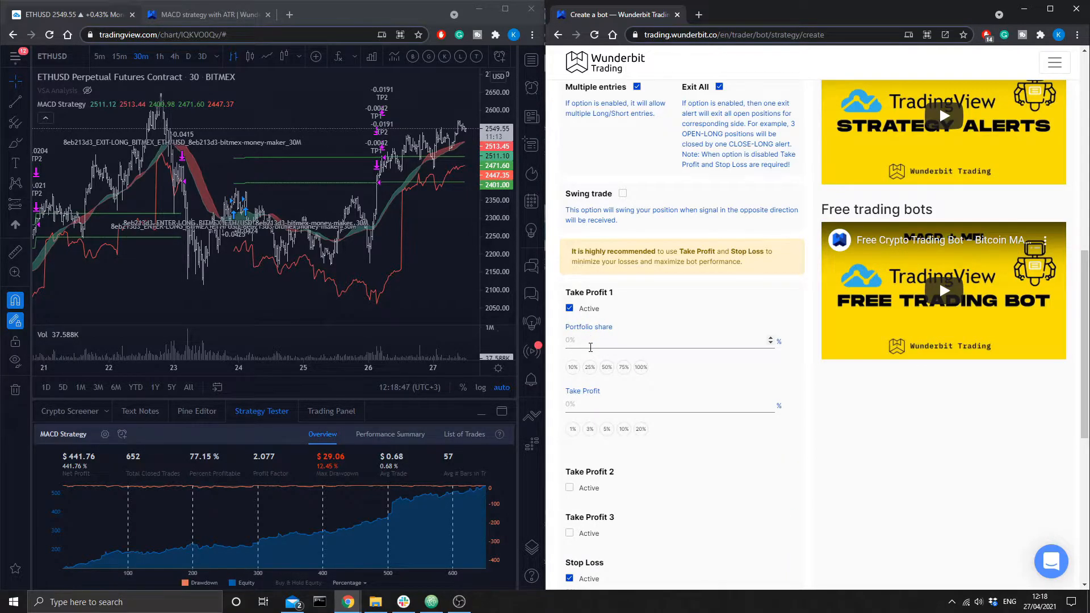
left_click(572, 367)
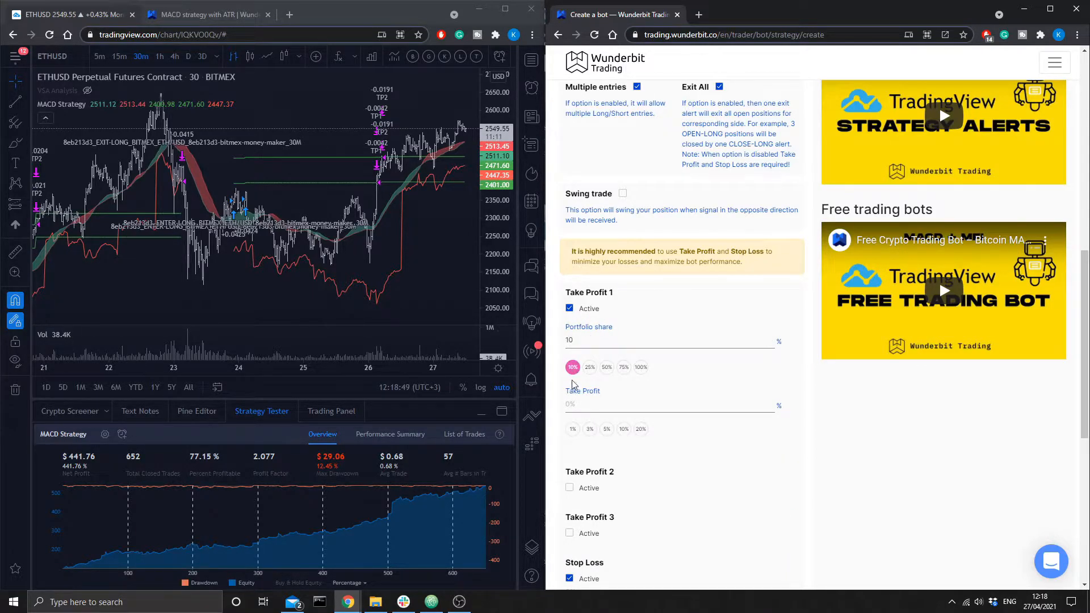
left_click(668, 405)
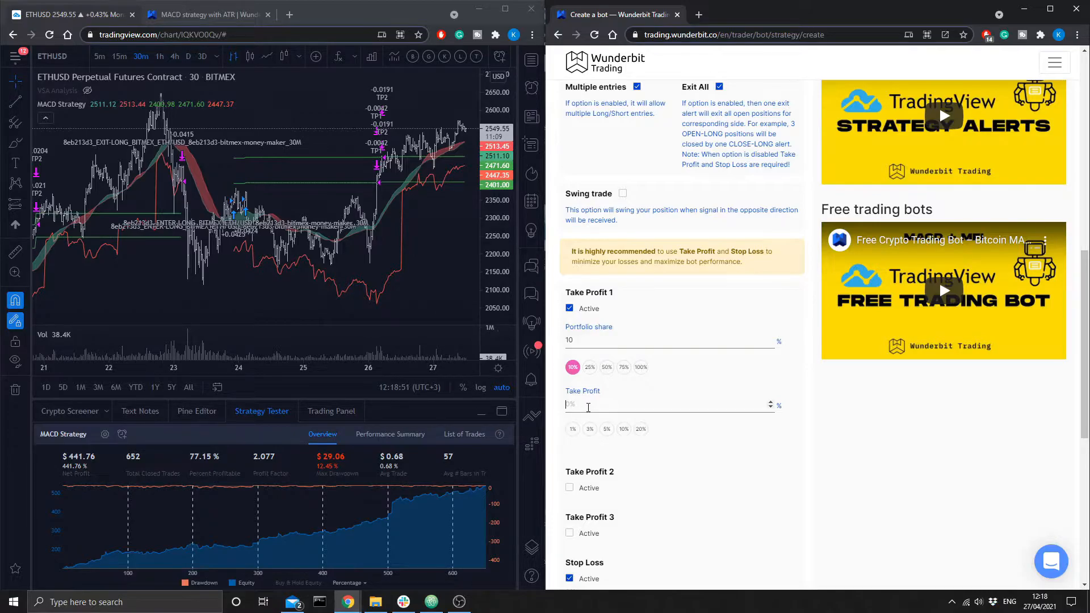
type("2")
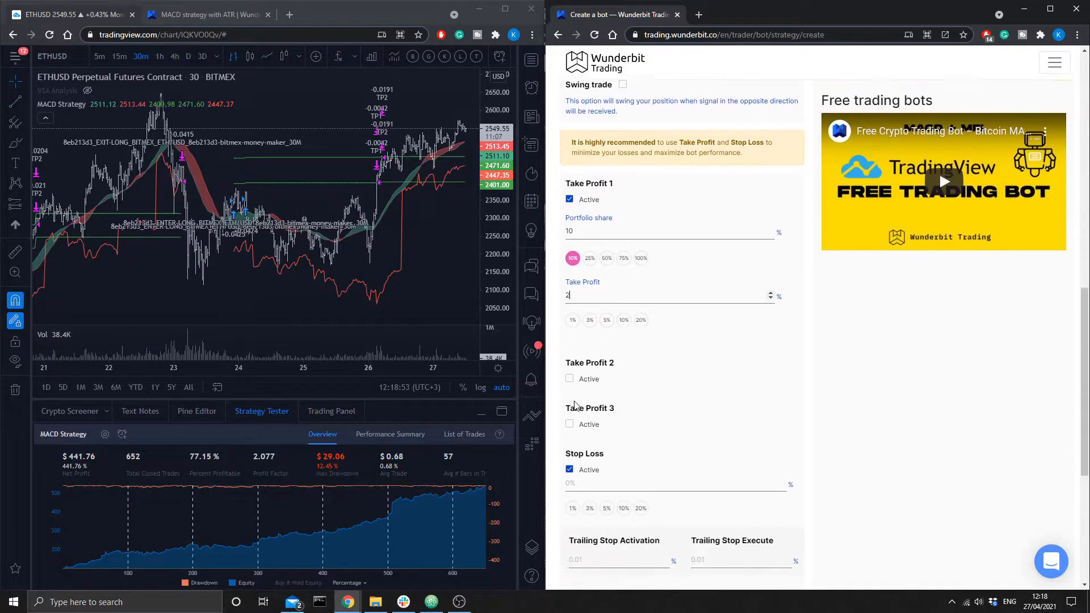
left_click(570, 379)
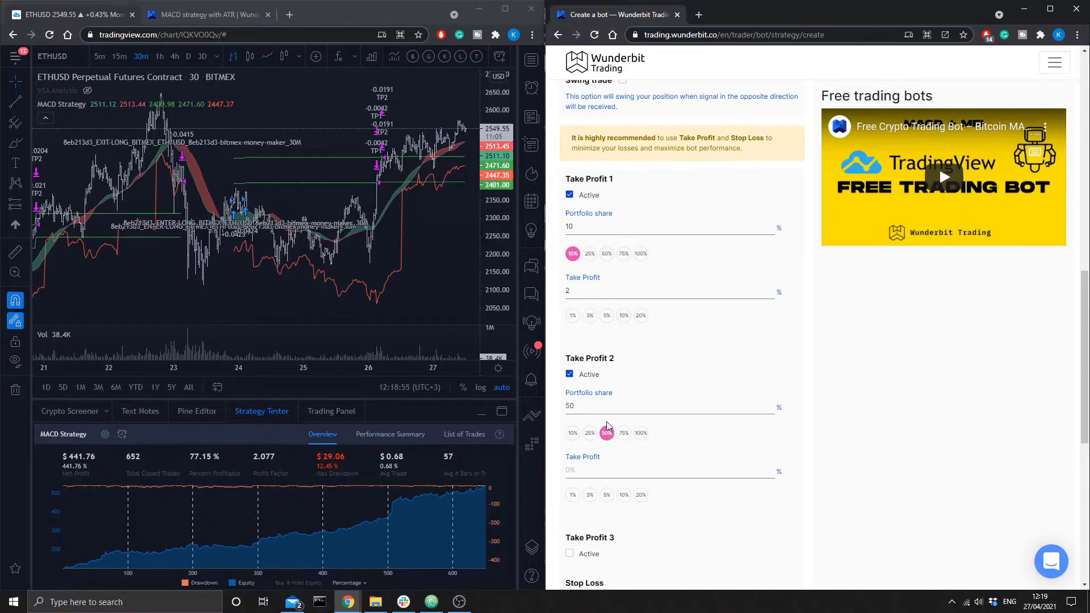
scroll("down", 3)
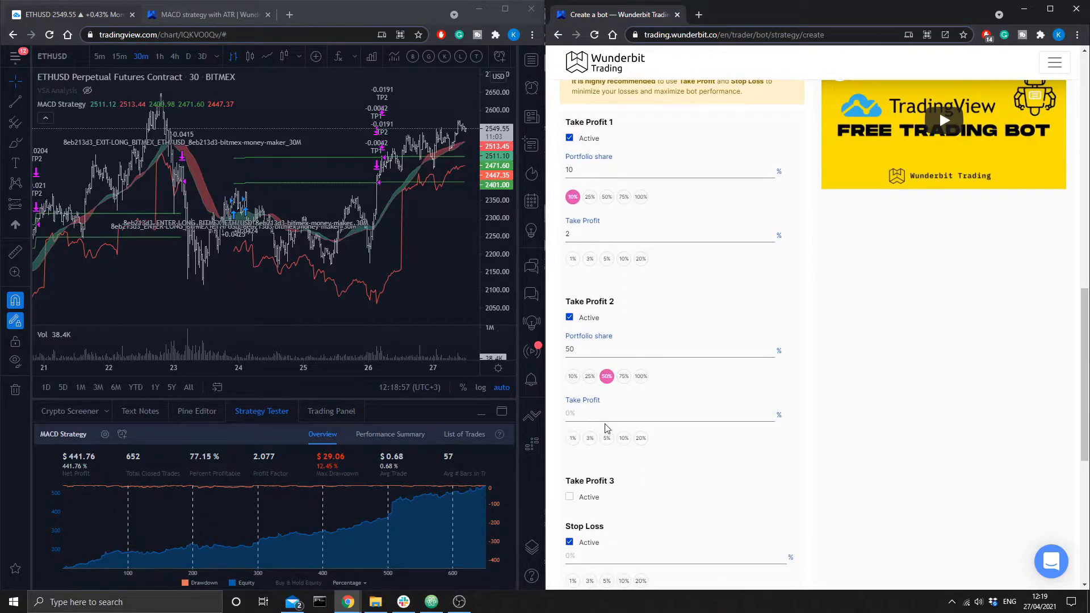
left_click(606, 437)
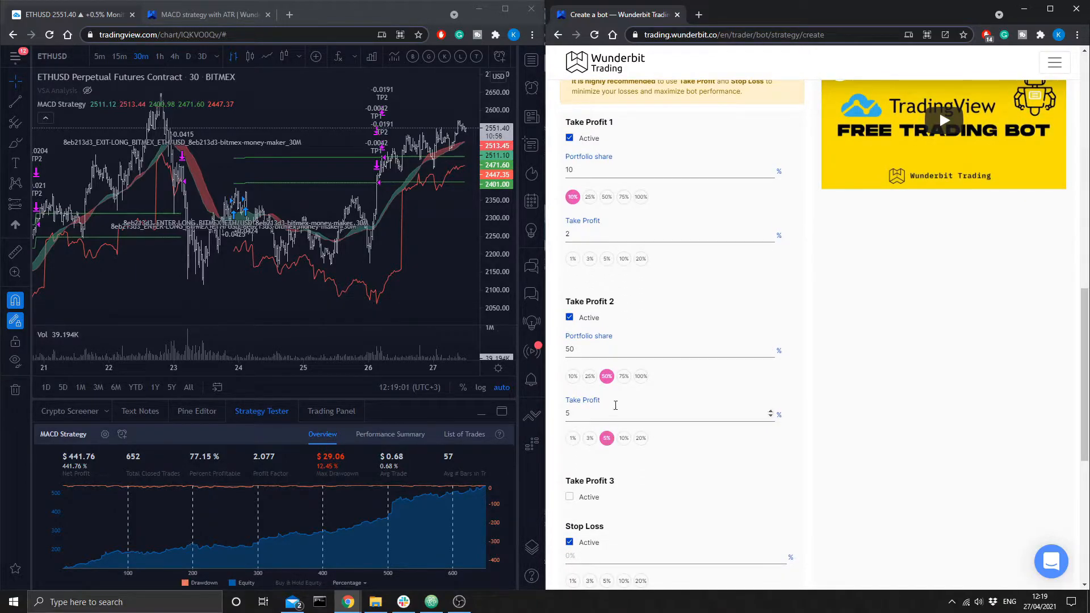
Step: Activate take-profit level 3 with a 40% share and a 100% profit target
scroll("down", 3)
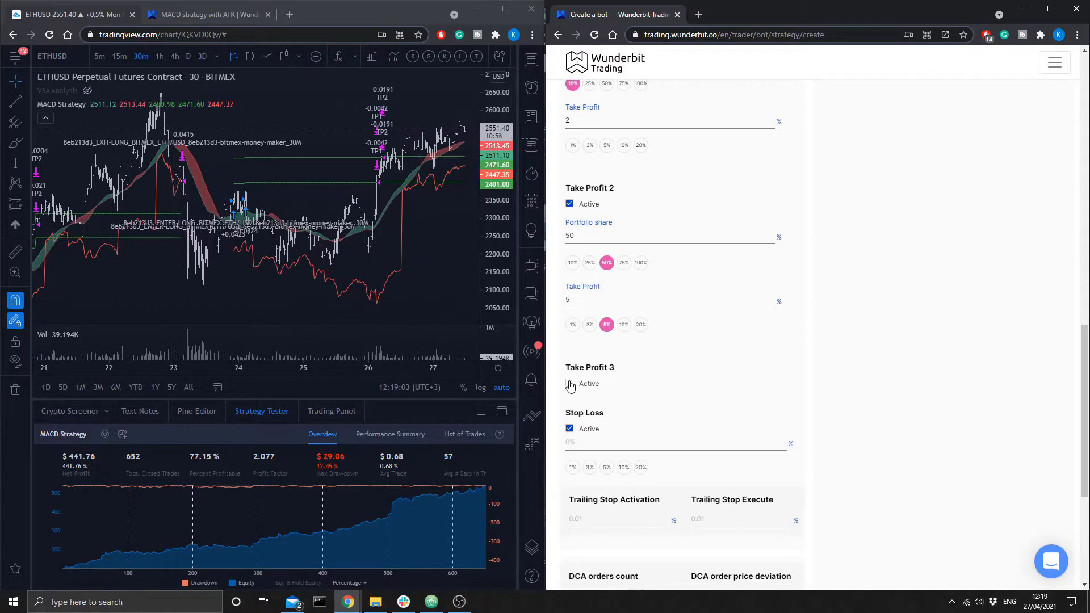
left_click(569, 384)
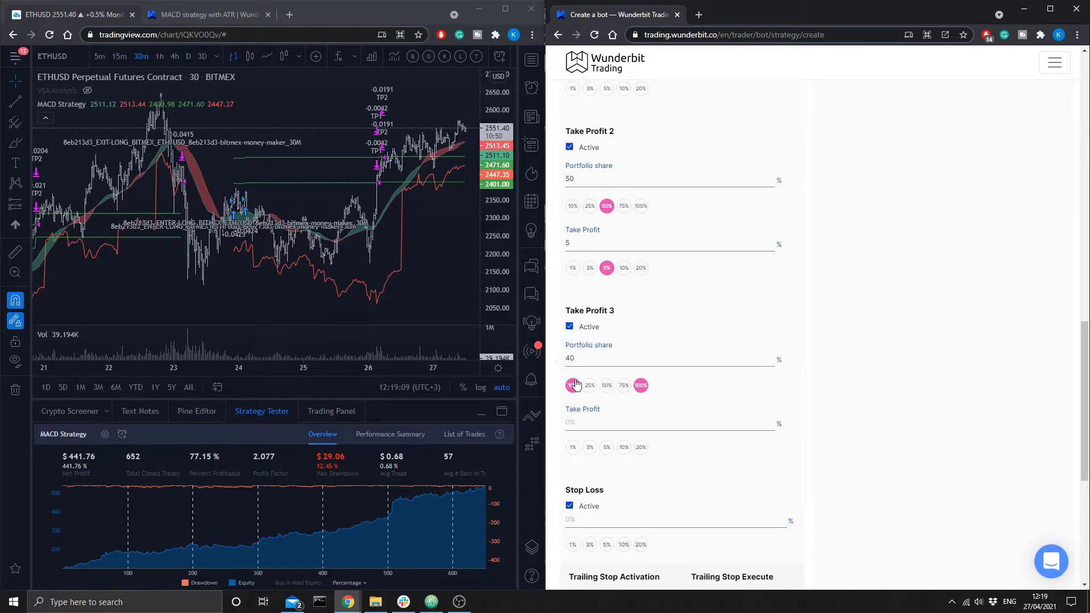
scroll("down", 3)
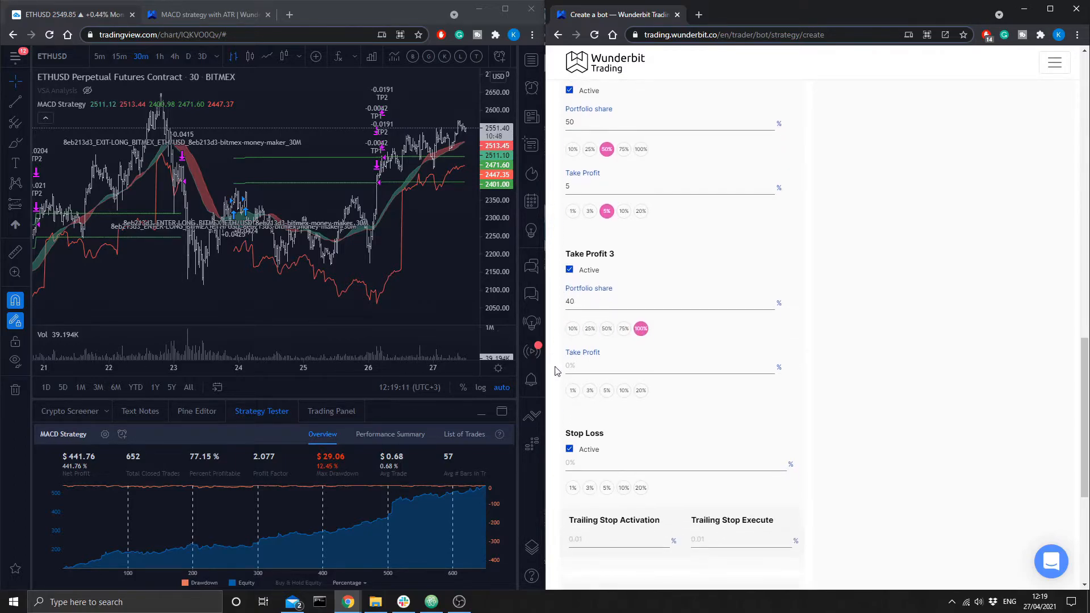
left_click(668, 366)
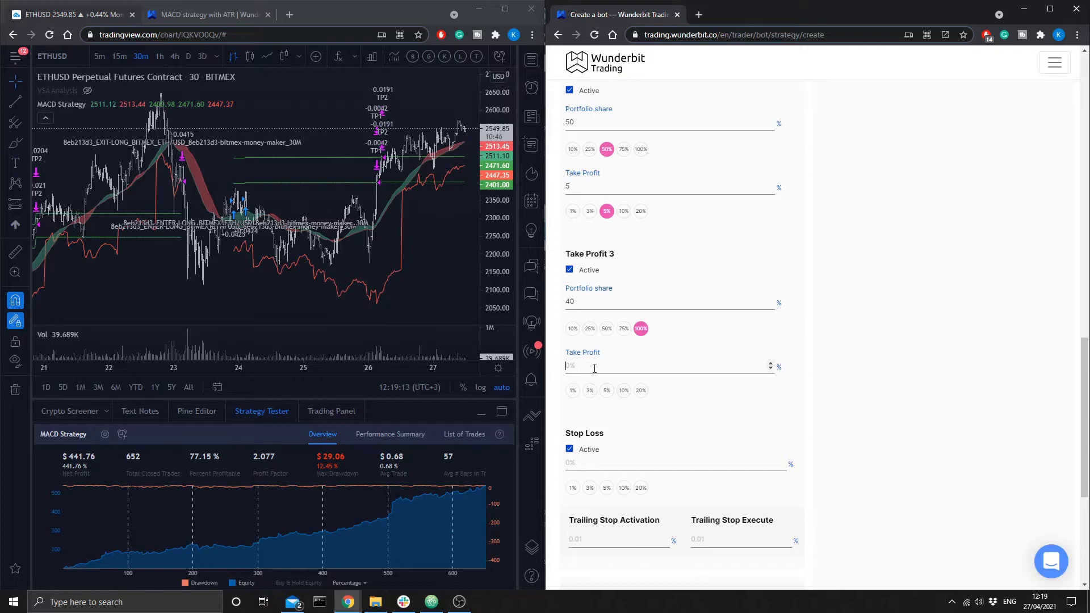
type("100")
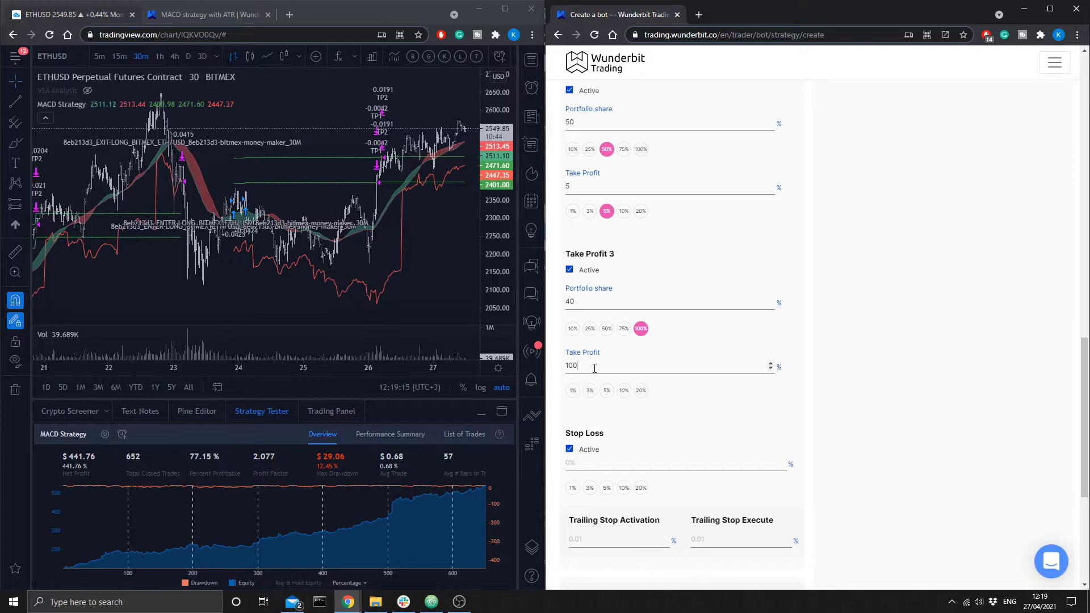
scroll("down", 3)
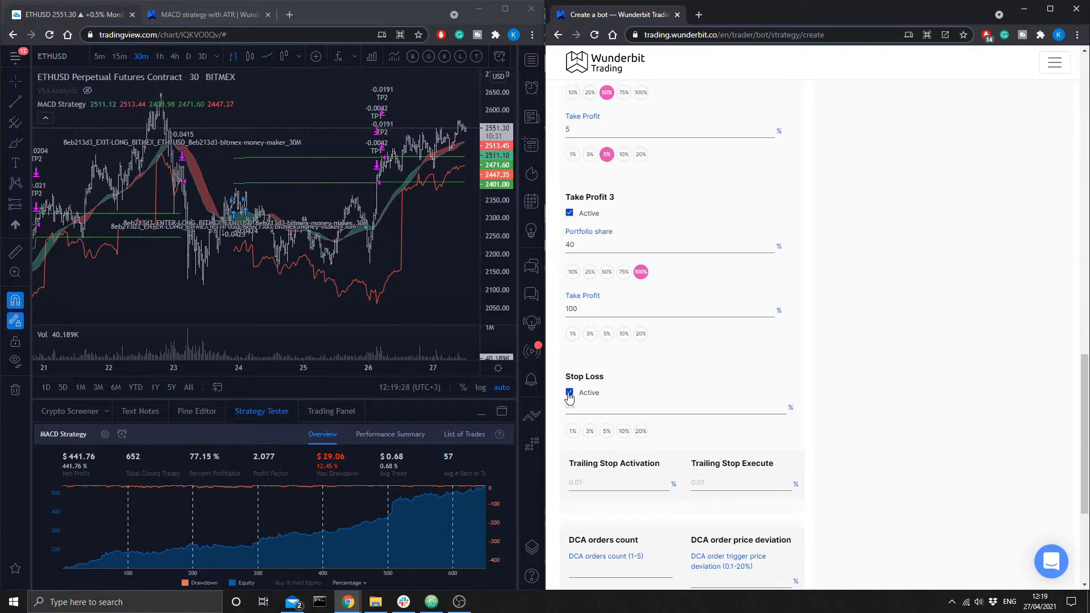
Step: Untick Stop Loss Active and create the bitmex-money-maker bot strategy
left_click(569, 392)
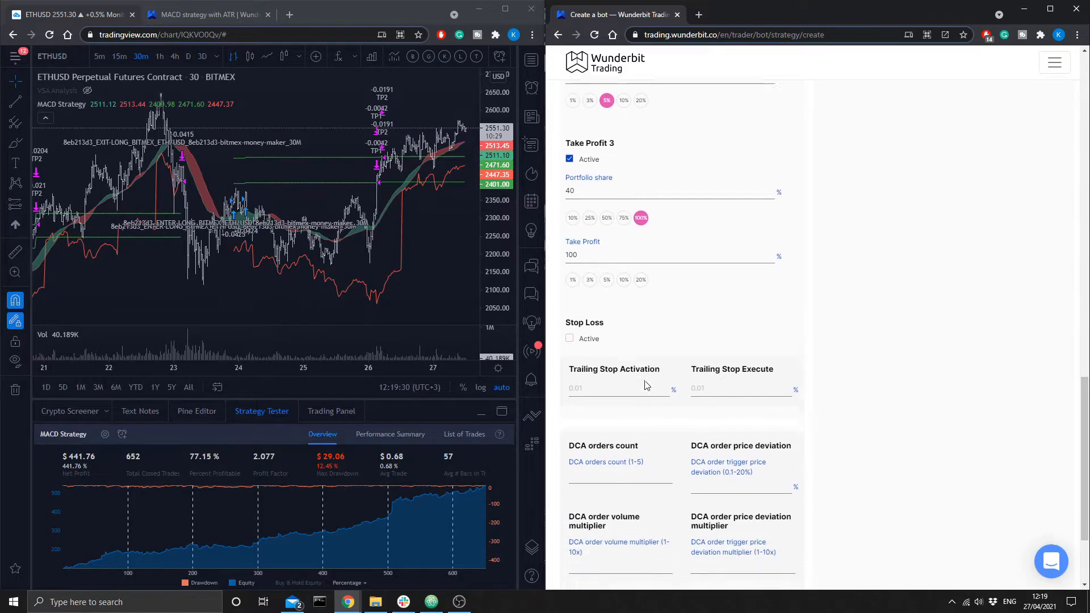
scroll("down", 3)
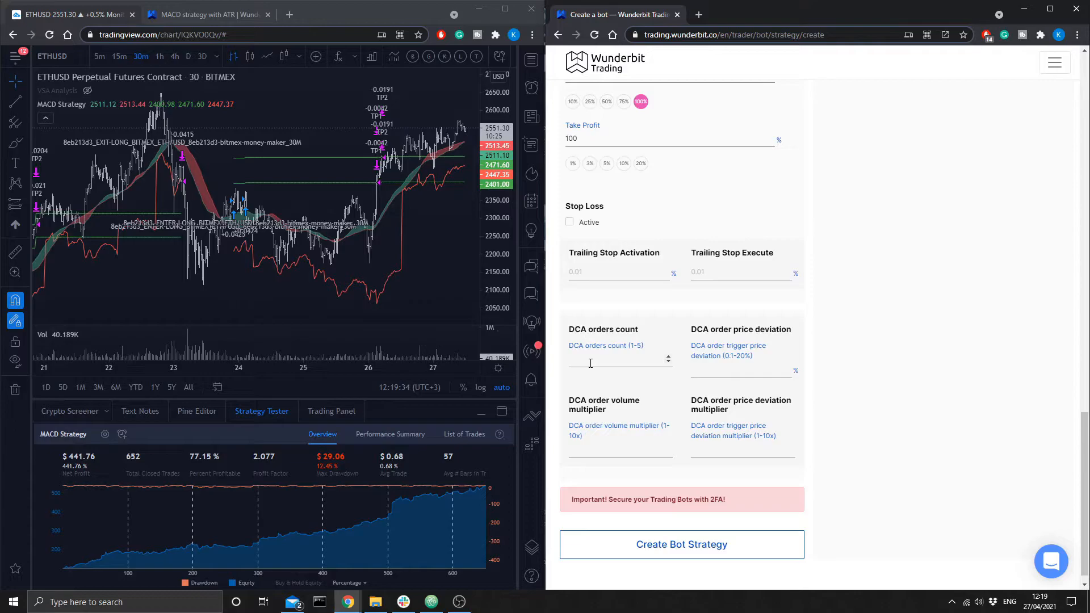
mouse_move(658, 346)
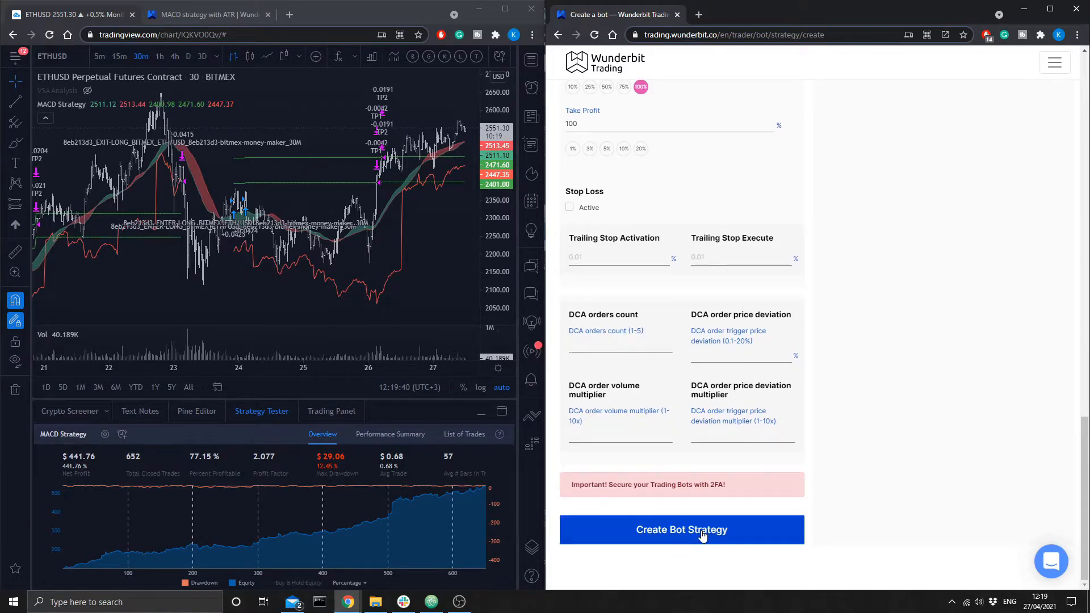
left_click(681, 530)
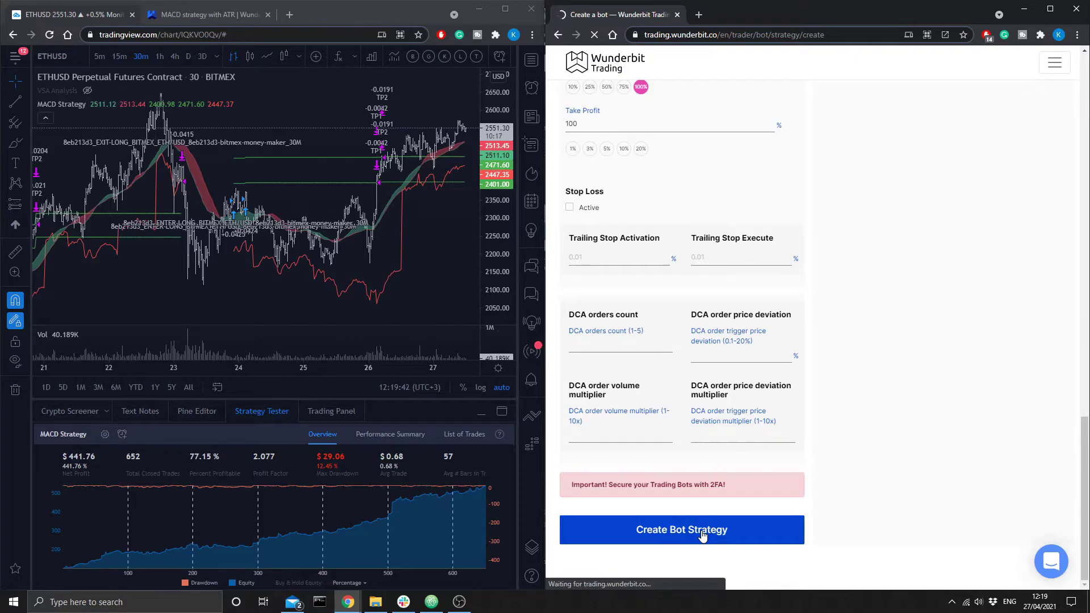
left_click(681, 530)
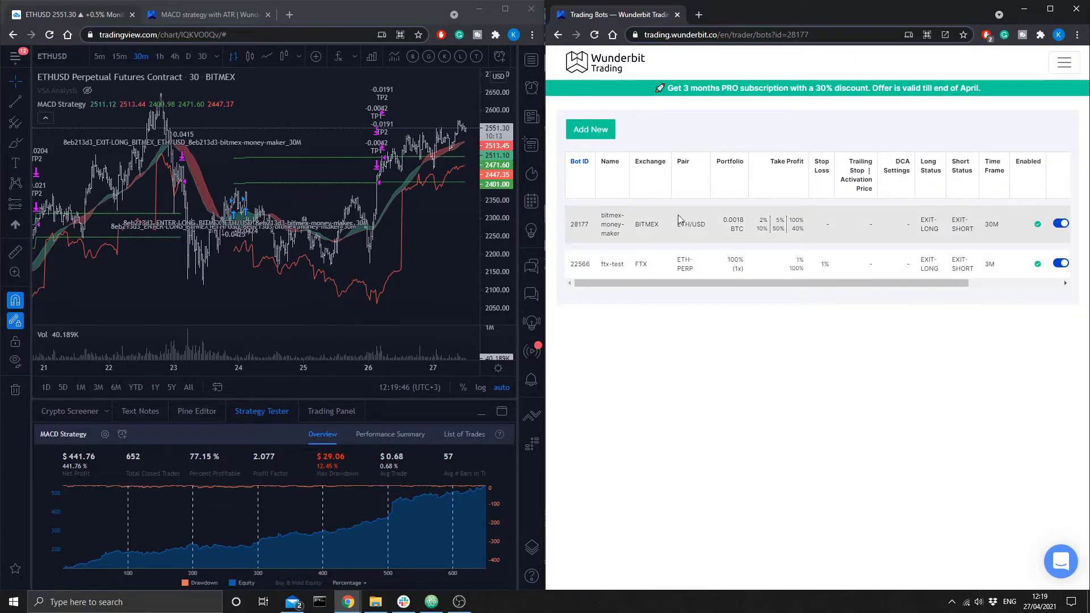
mouse_move(632, 224)
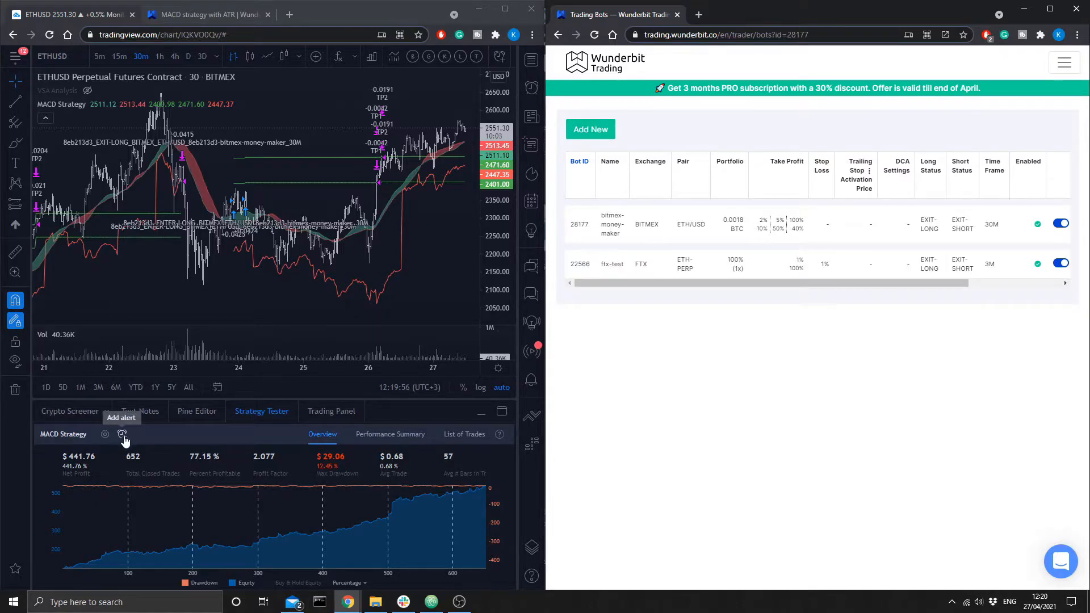
Step: Create a MACD Strategy alert posting {{strategy.order.comment}} to the bot's Wunderbit webhook URL
left_click(121, 434)
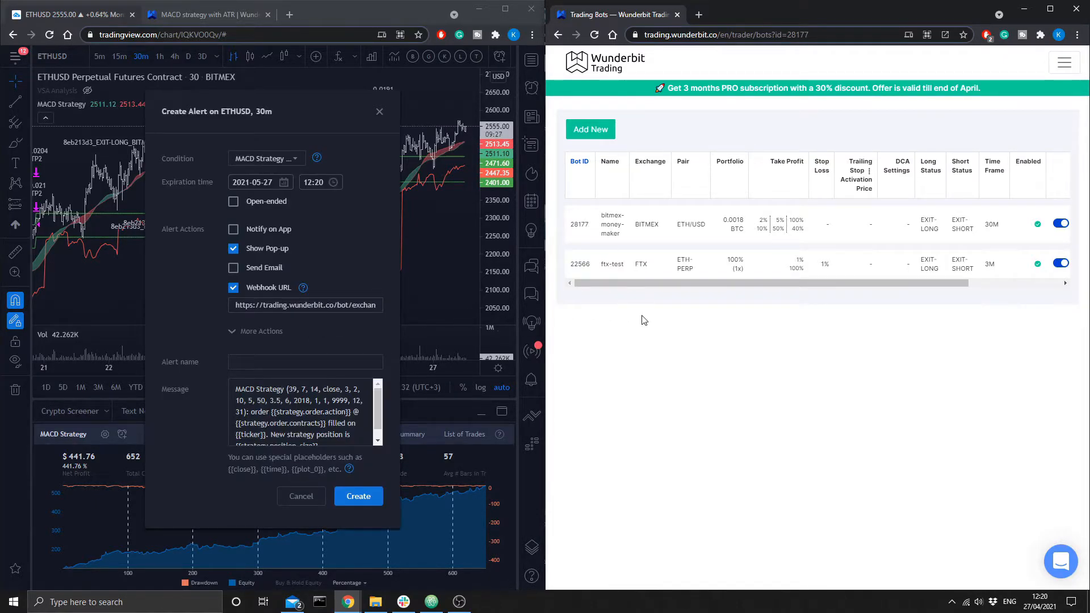
scroll("right", 3)
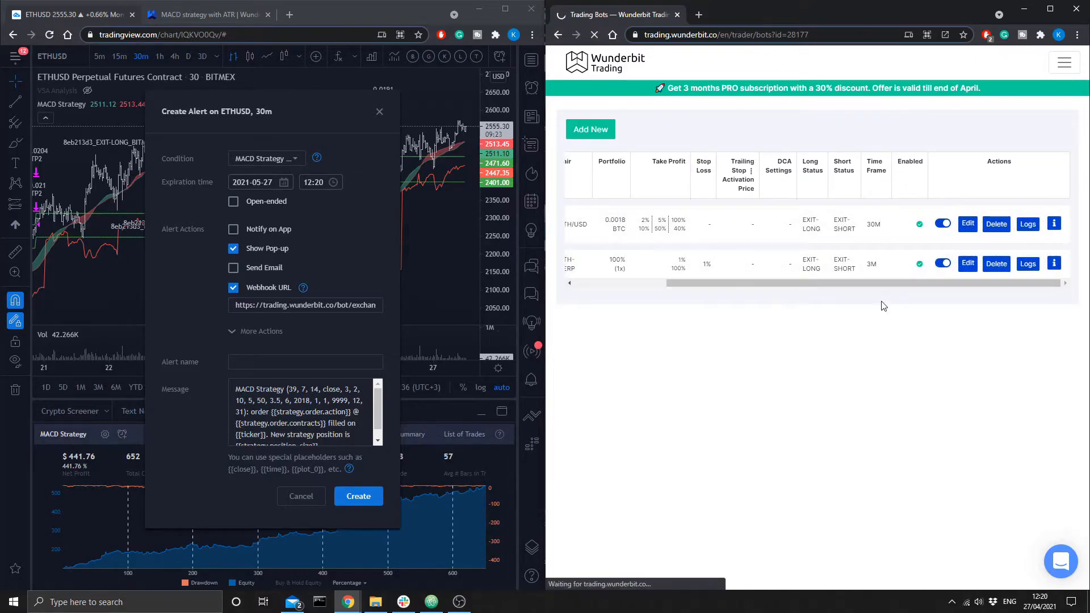
left_click(967, 224)
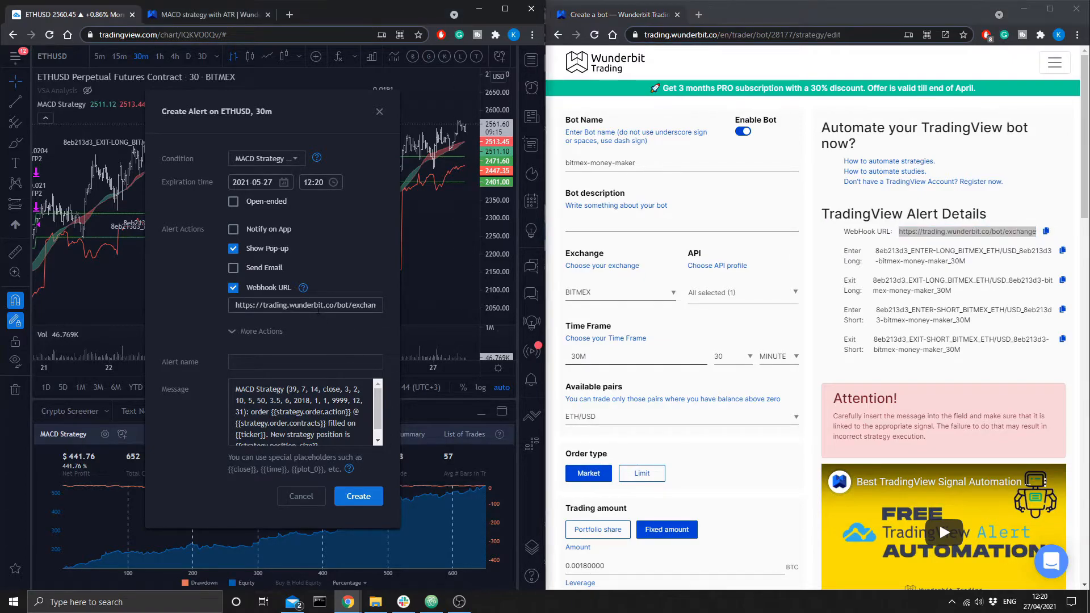
left_click(304, 304)
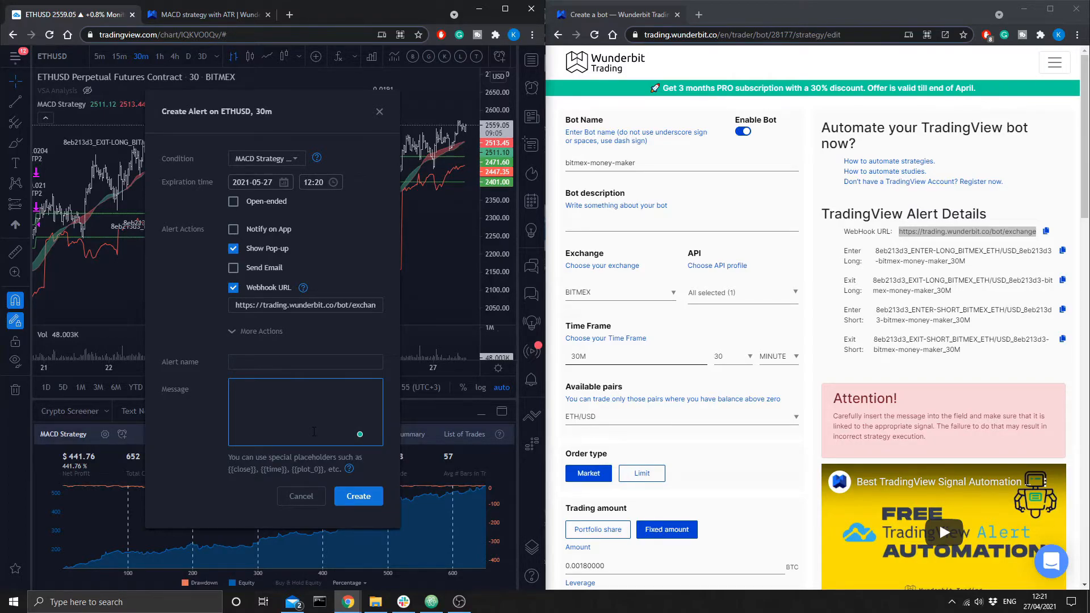
type("{{strategy.order.comment")
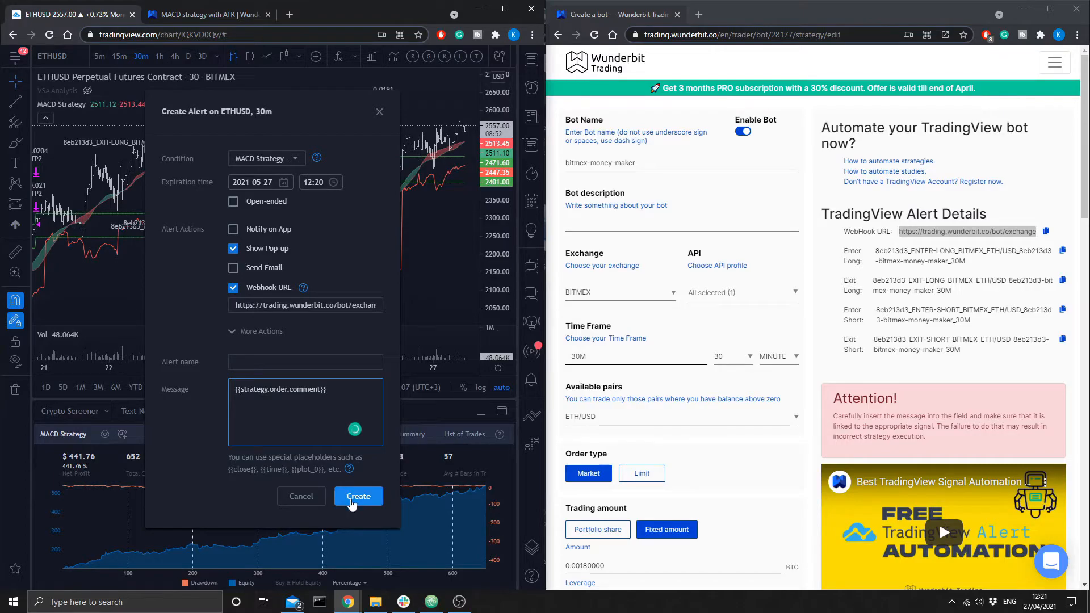
left_click(359, 496)
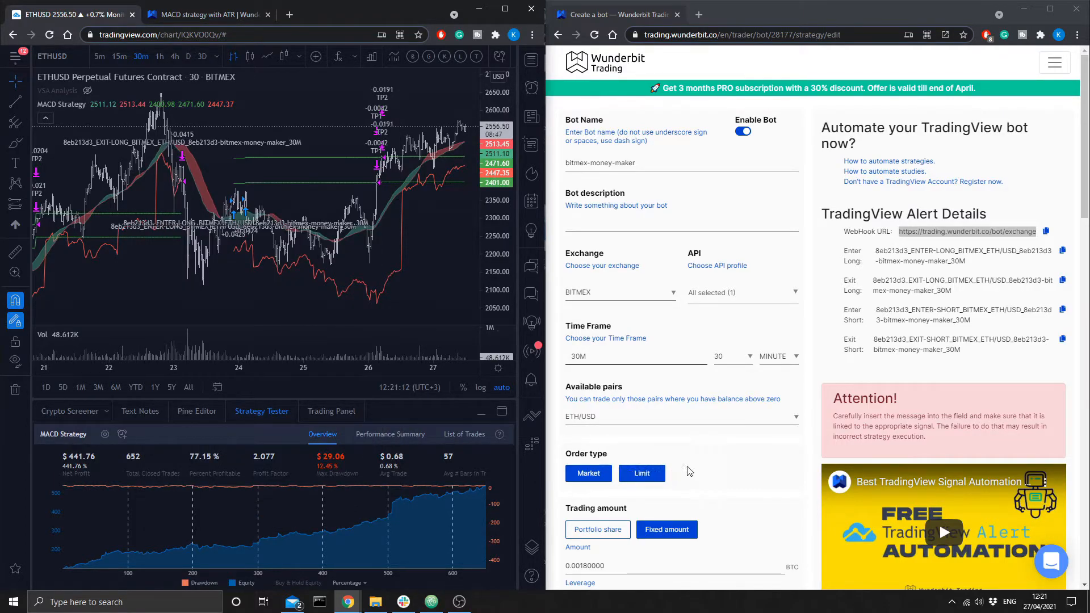
Step: Update the bitmex-money-maker bot strategy, returning to the bots list
scroll("down", 3)
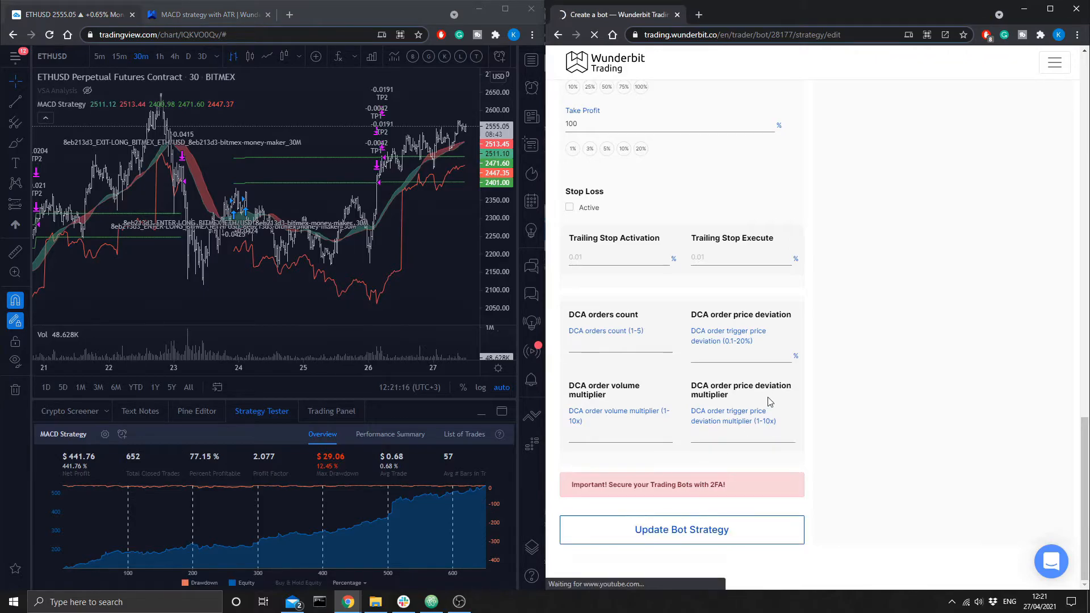
left_click(681, 529)
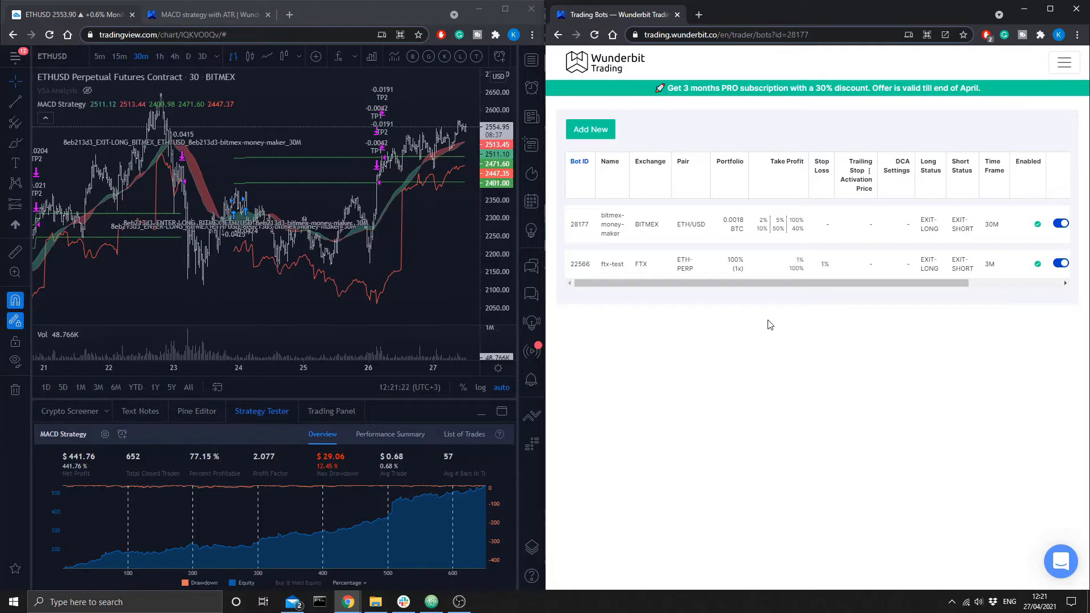
mouse_move(995, 93)
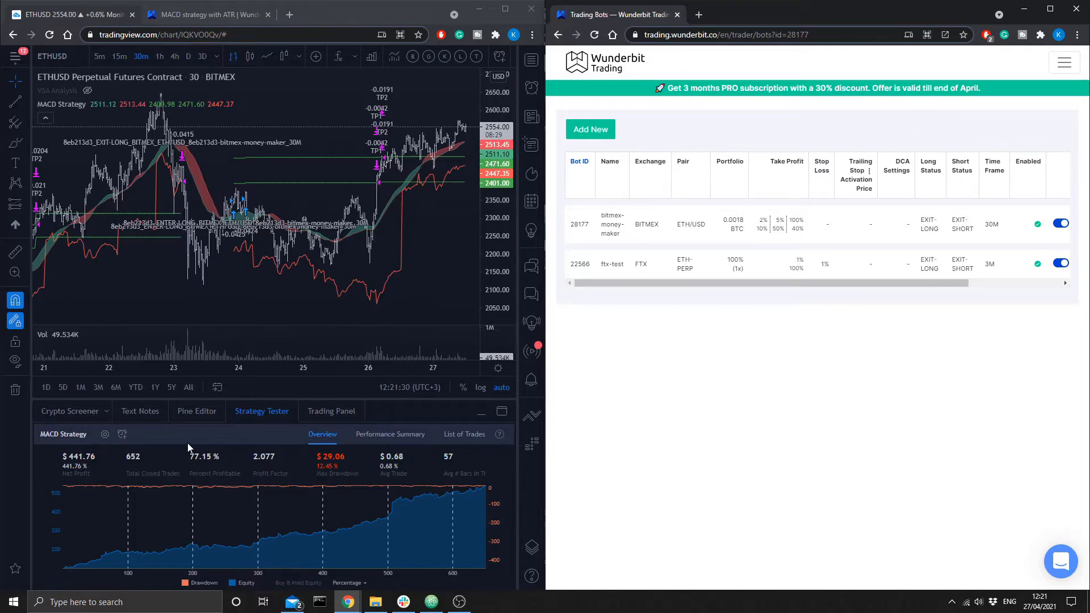
mouse_move(104, 433)
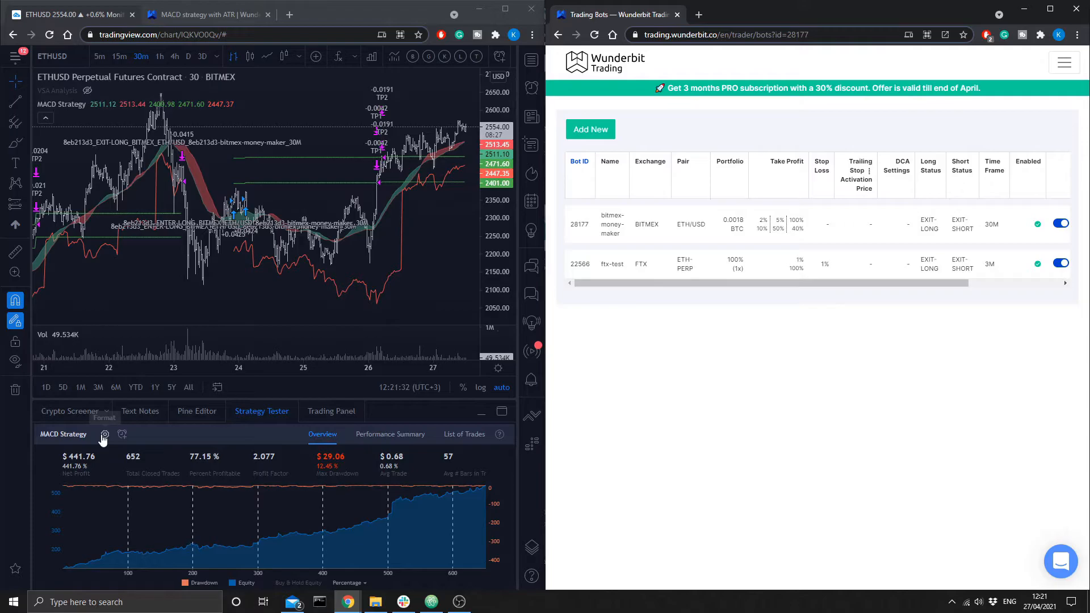
Step: Set the MACD Strategy's order size unit to % of equity and apply it
left_click(105, 434)
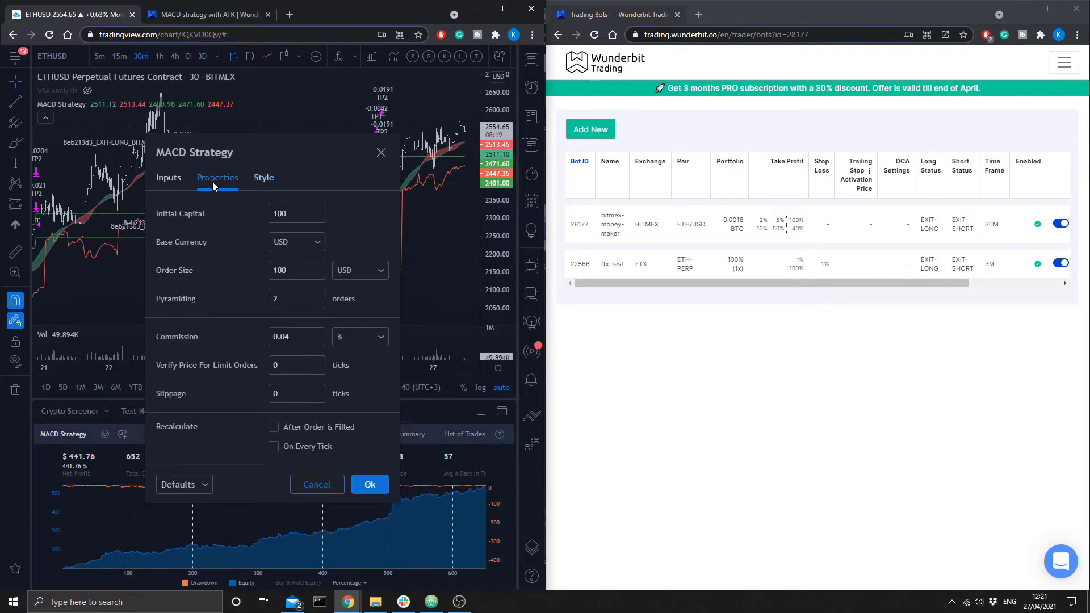
left_click(360, 269)
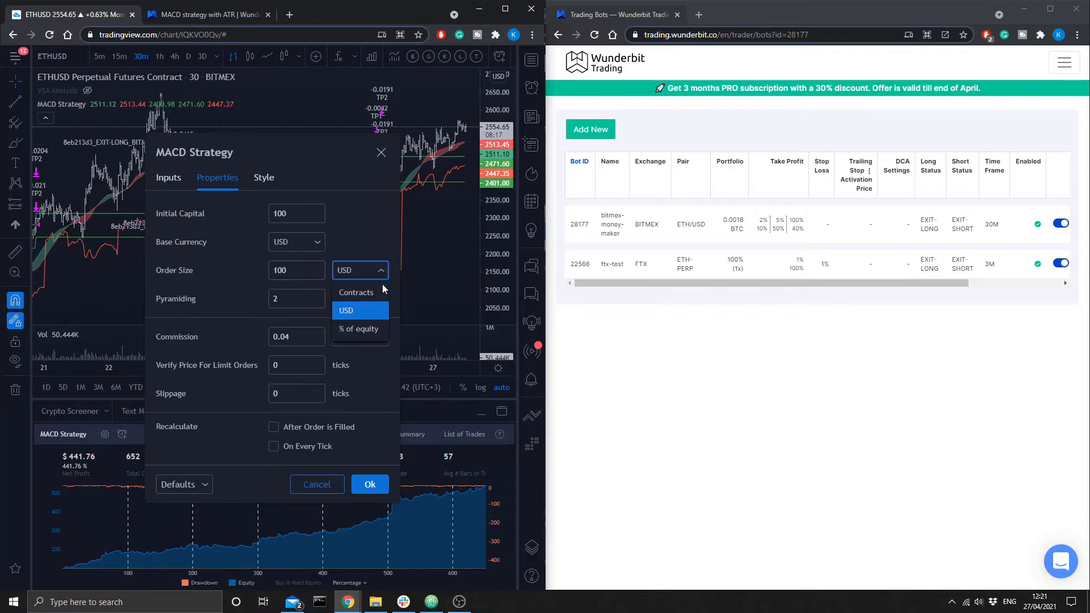
left_click(358, 328)
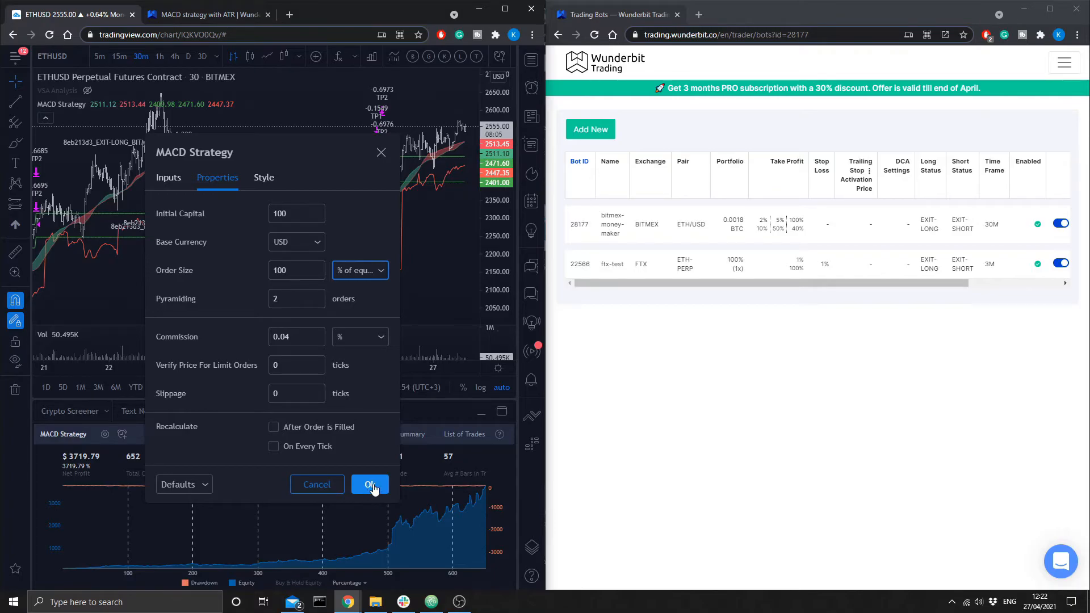
left_click(369, 484)
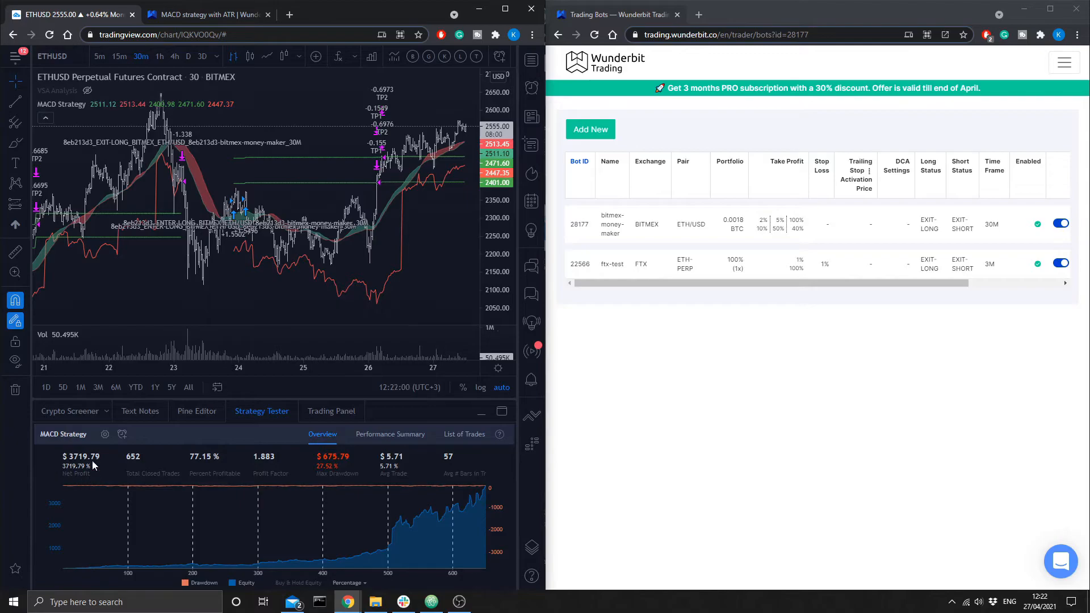
mouse_move(343, 483)
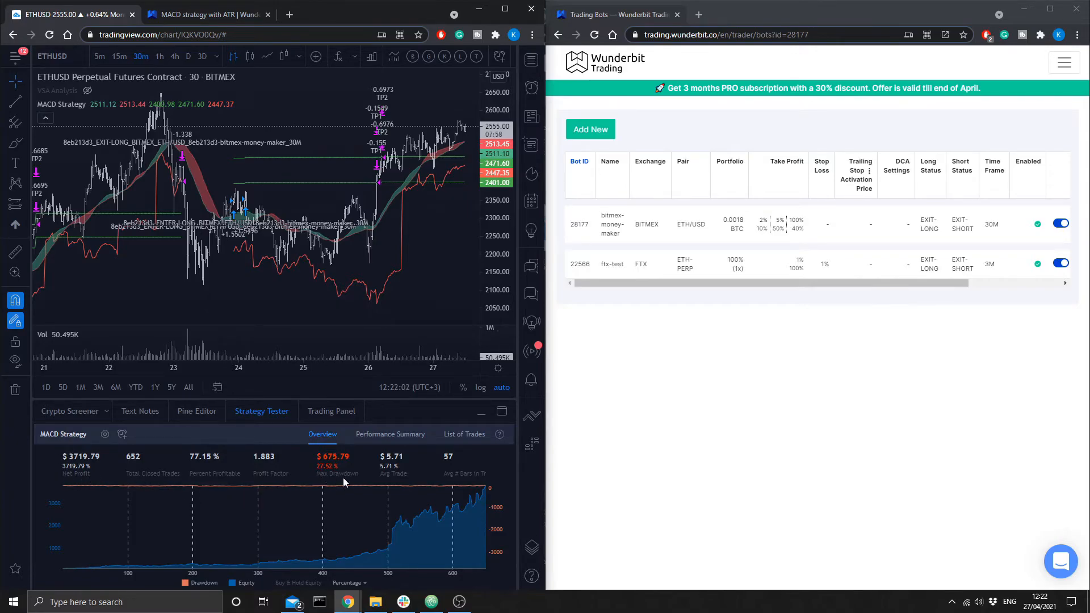
mouse_move(309, 483)
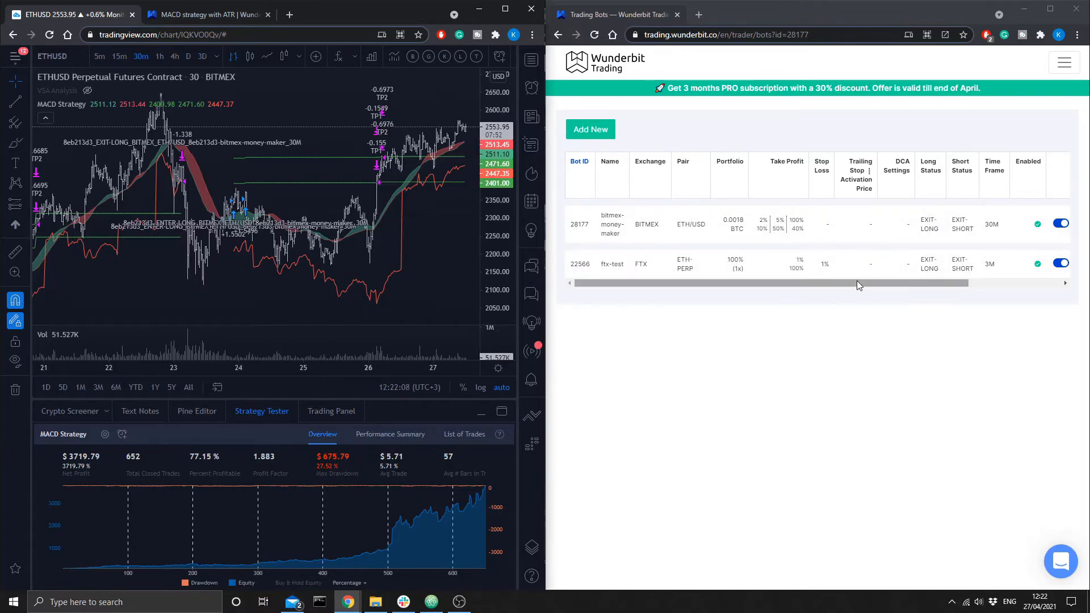
Step: Edit the bitmex-money-maker bot to use a 100% portfolio share and update its strategy
scroll("right", 3)
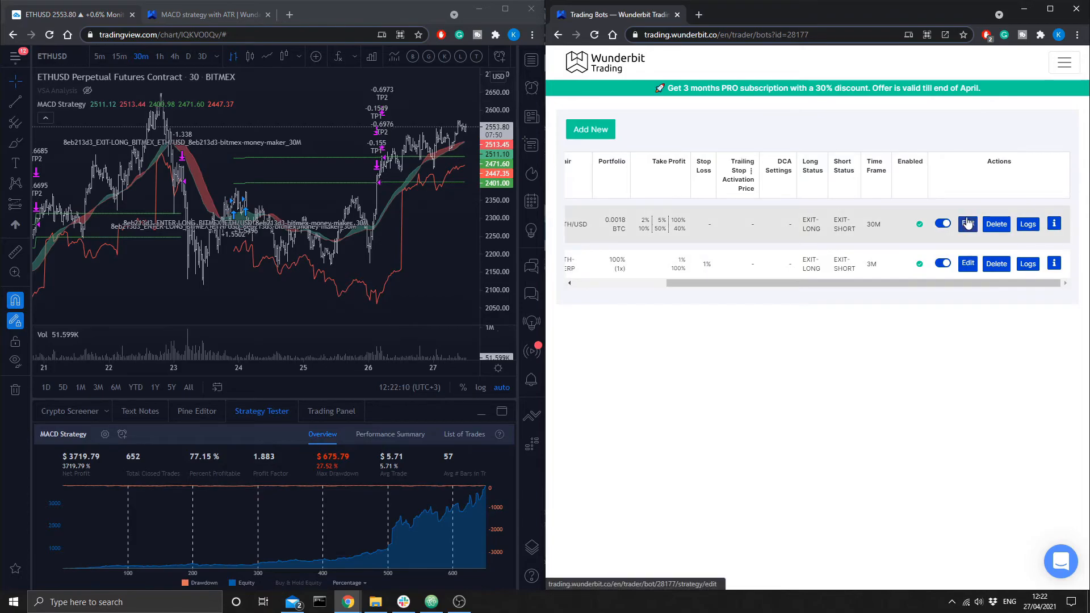
left_click(967, 223)
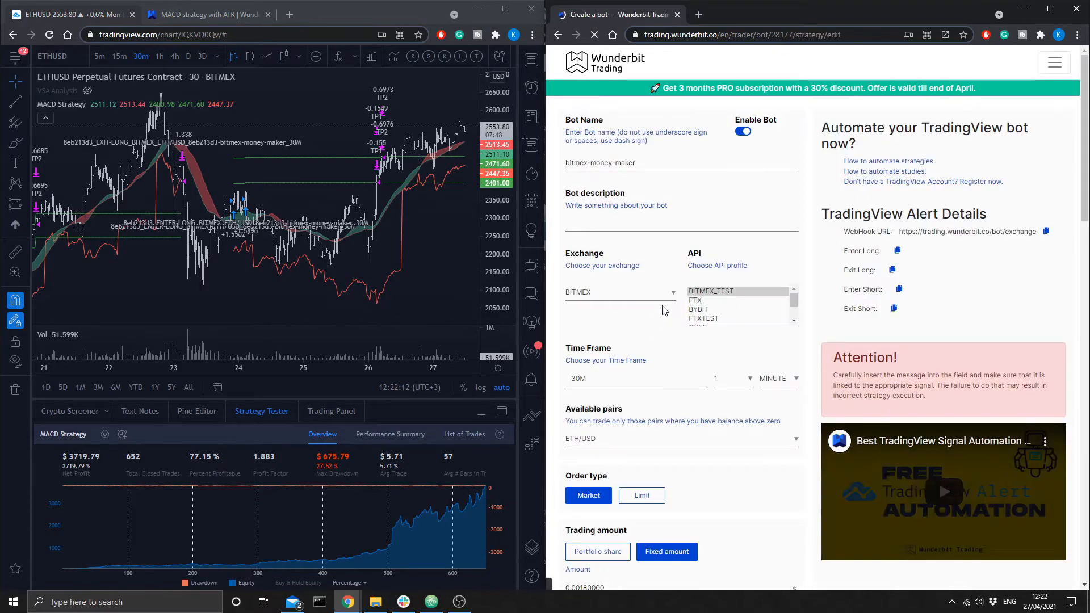
scroll("down", 3)
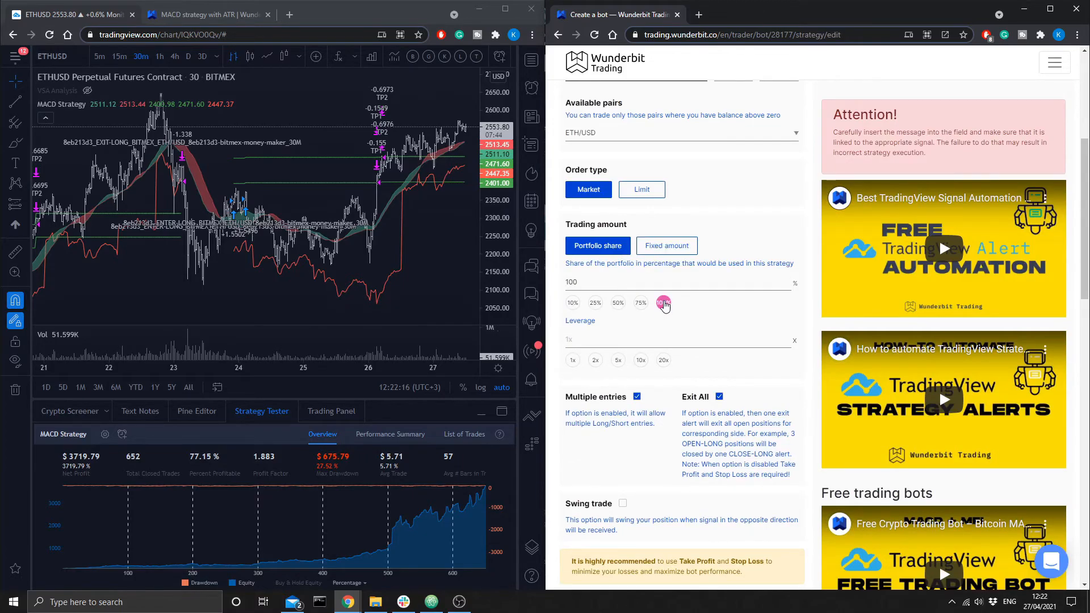
scroll("down", 3)
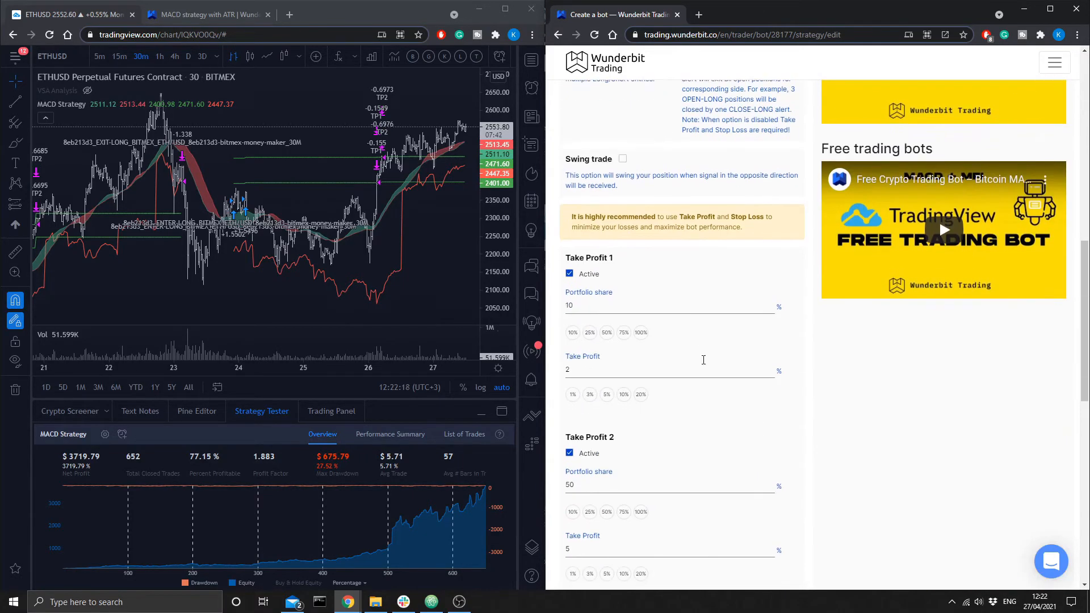
left_click(680, 529)
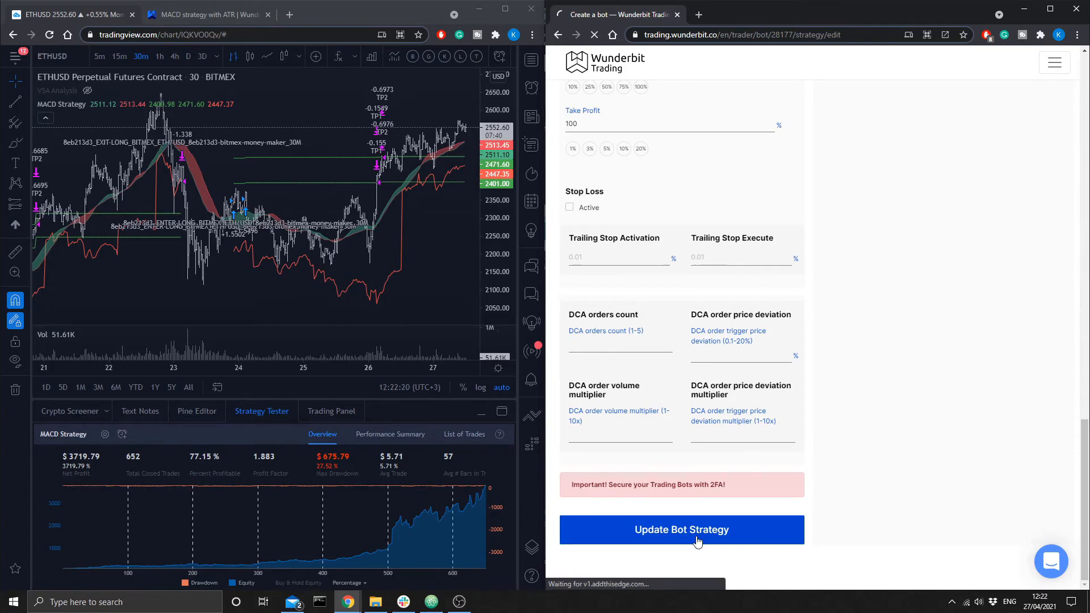
left_click(681, 529)
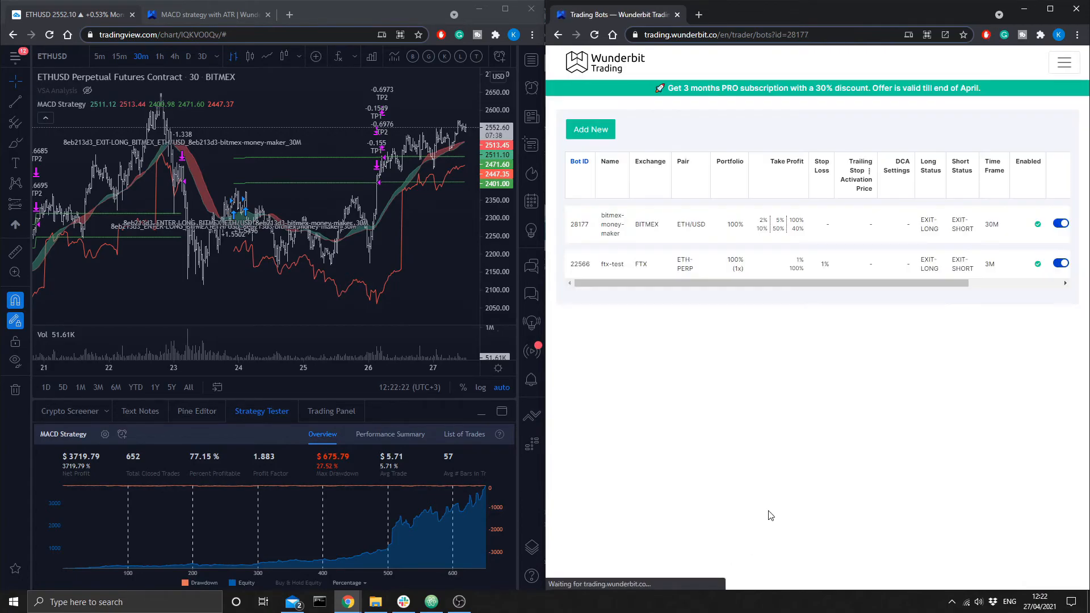